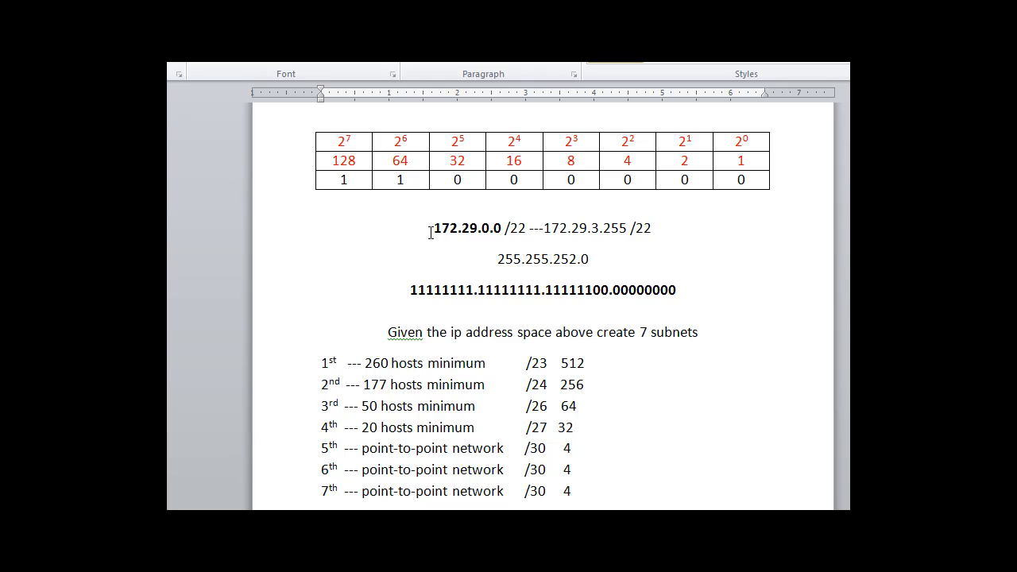
# Label the bold 172.29.0.0 /22 address line with 'Starting point = '.
pyautogui.write('Starting point =')
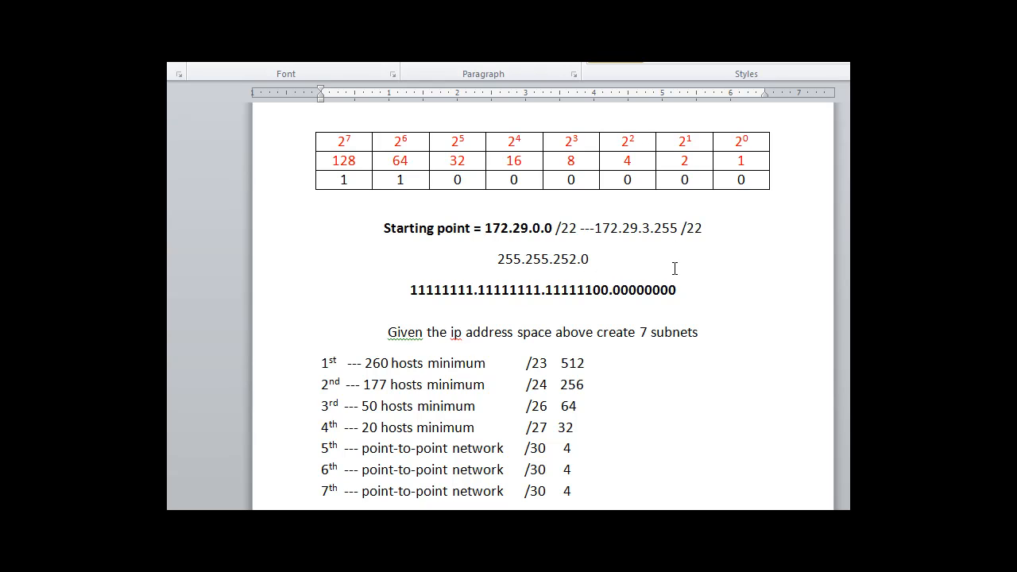
# Enter 172.29.0.0 /23 as the address of the 260-host subnet.
pyautogui.click(485, 228)
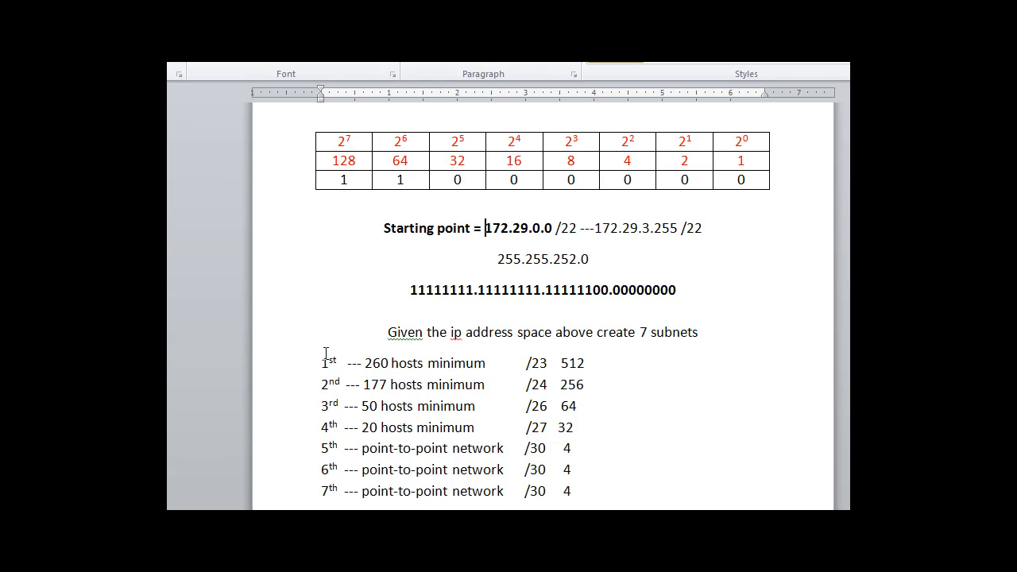
pyautogui.moveTo(348, 363); pyautogui.dragTo(426, 364)
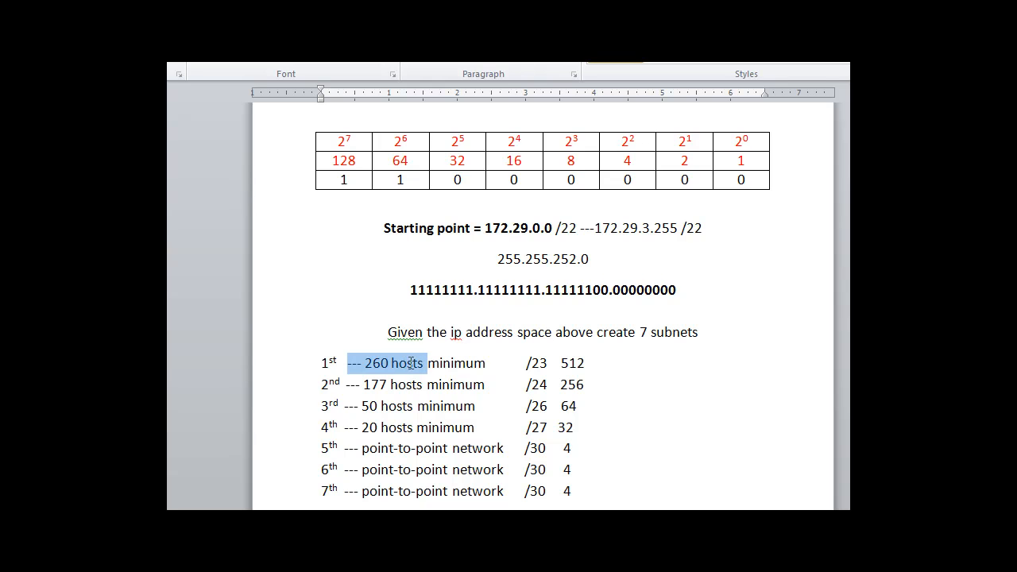
pyautogui.click(524, 363)
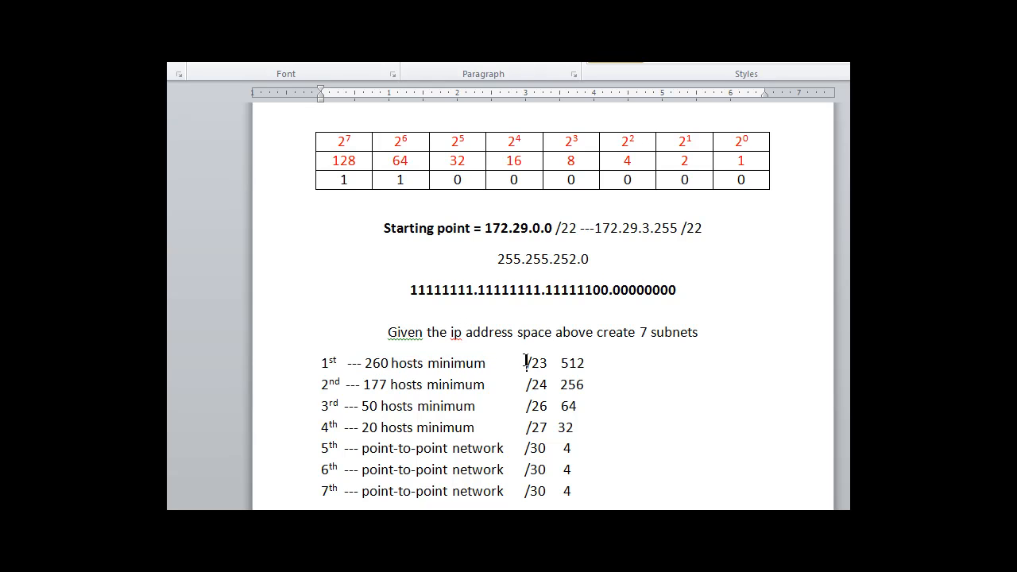
pyautogui.doubleClick(537, 363)
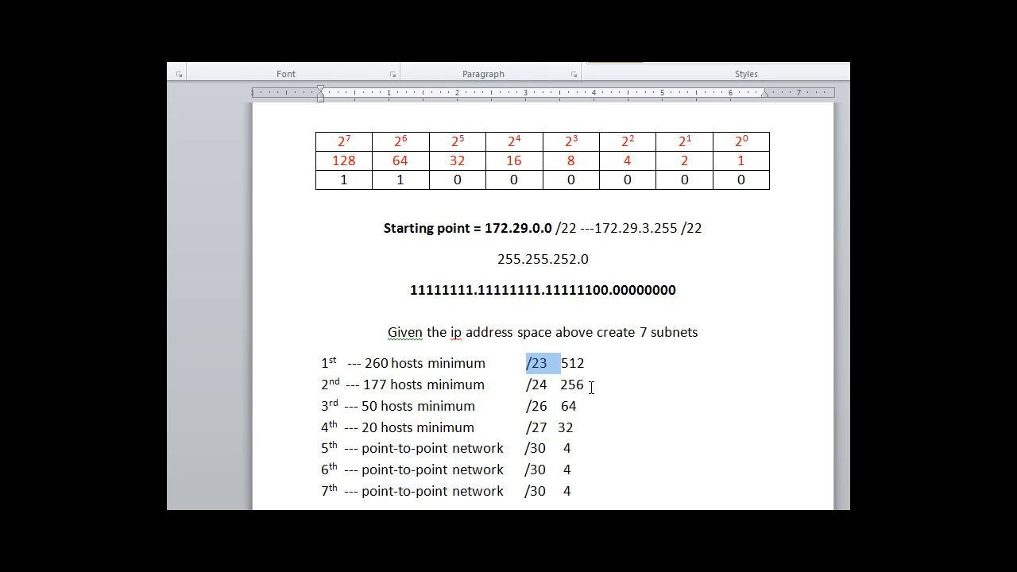
pyautogui.moveTo(684, 286)
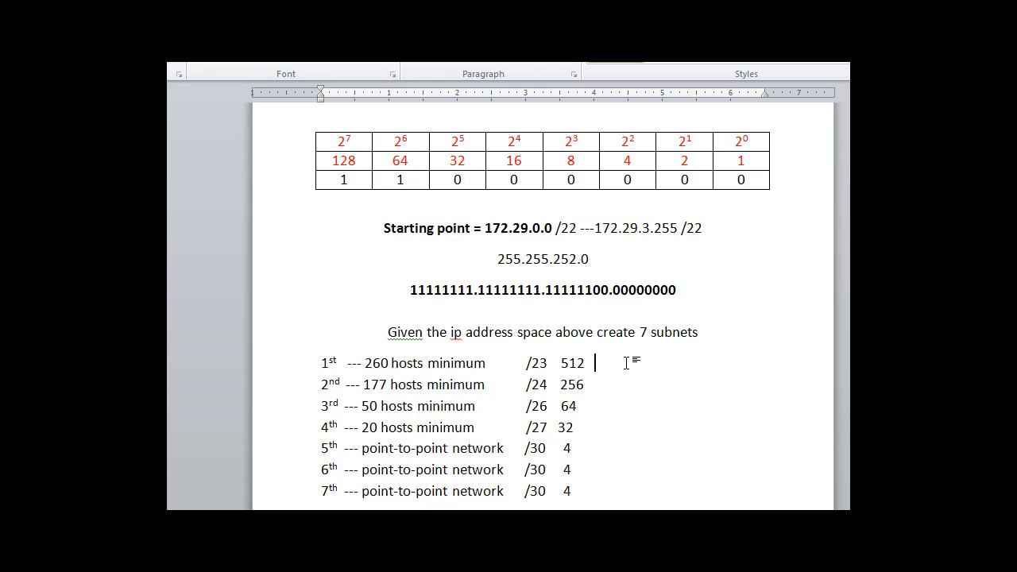
pyautogui.write('172')
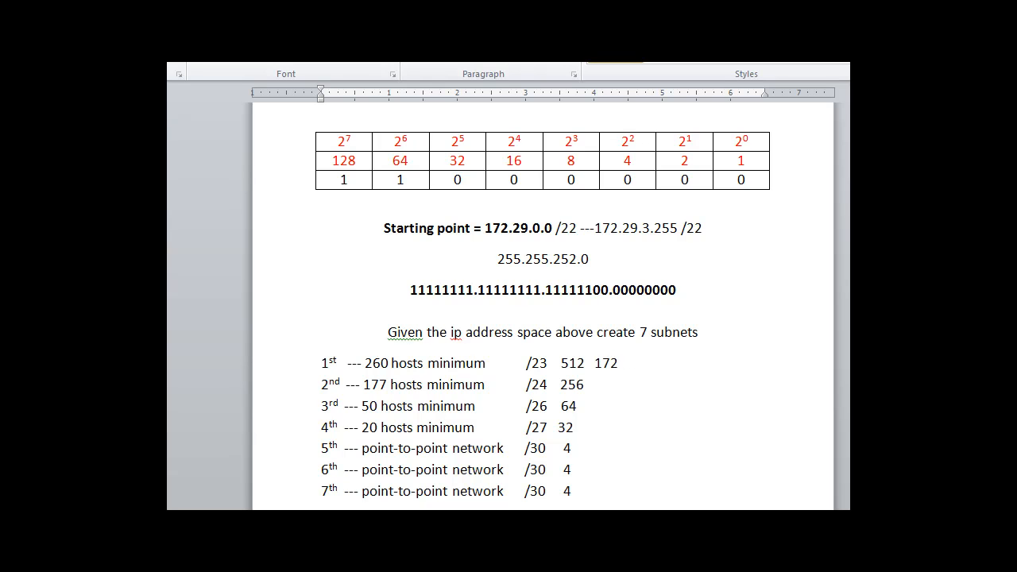
pyautogui.write('.')
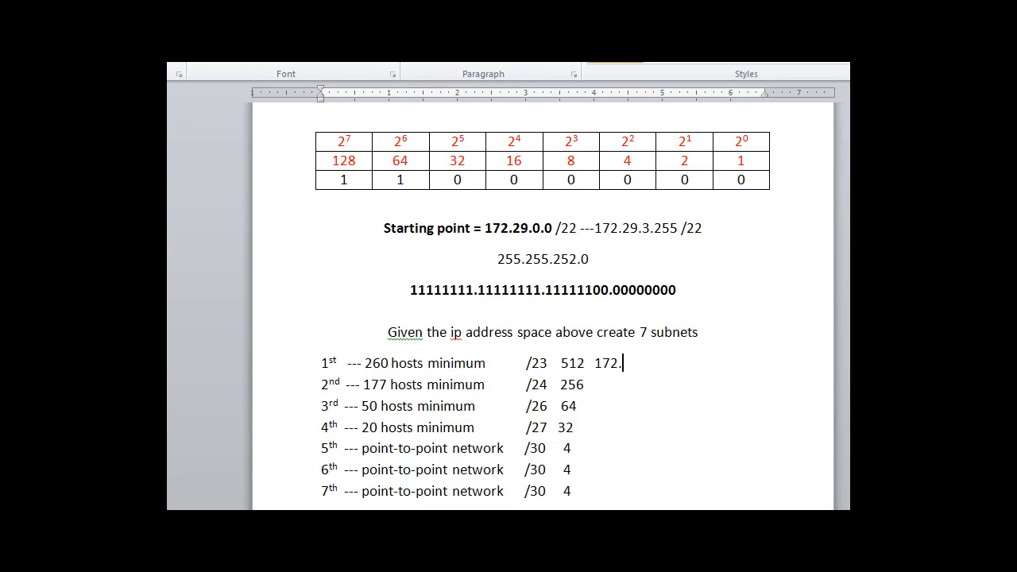
pyautogui.write('29')
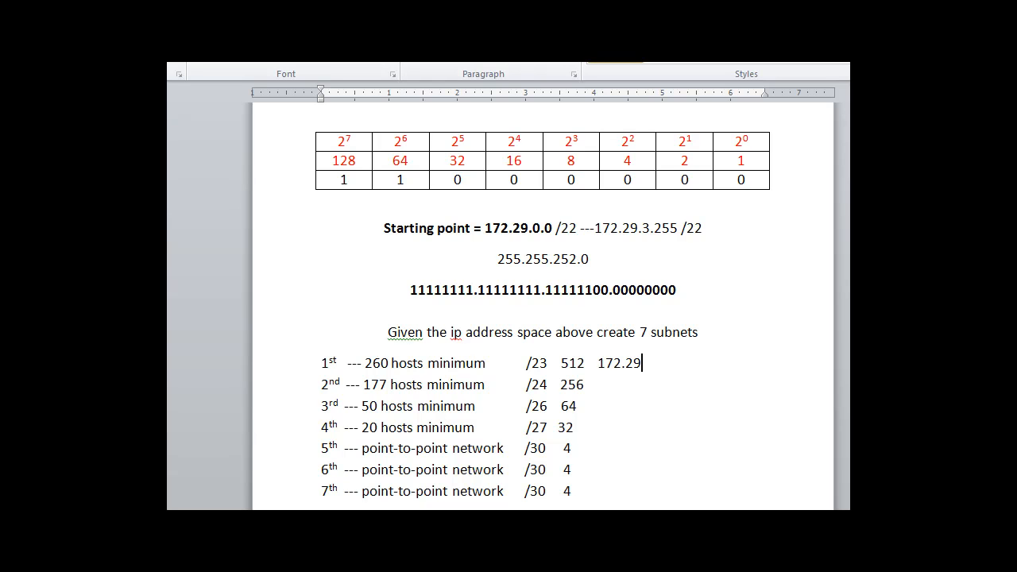
pyautogui.write('.0.0')
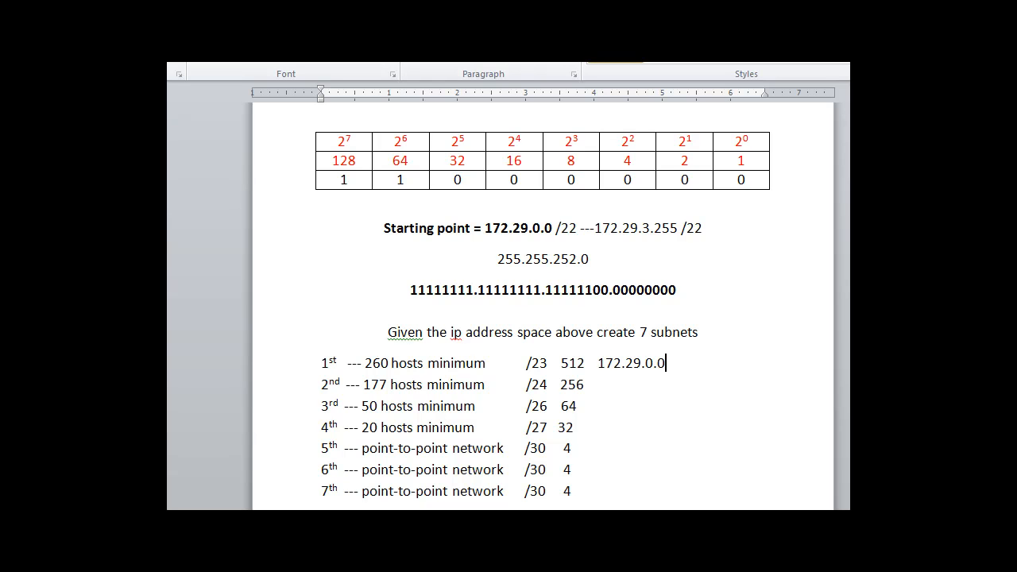
pyautogui.write('/')
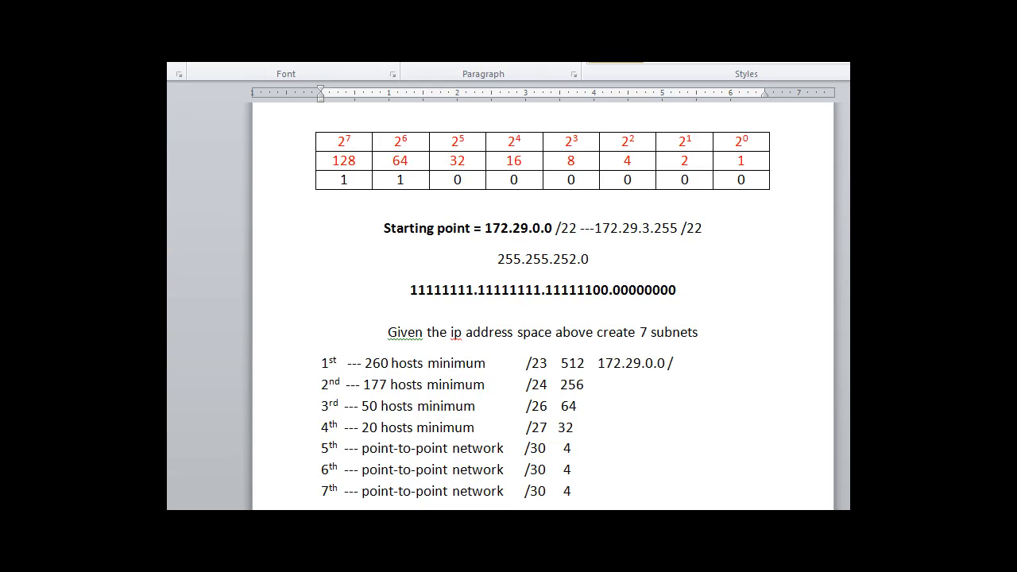
pyautogui.write('23')
pyautogui.click(543, 291)
pyautogui.write('1')
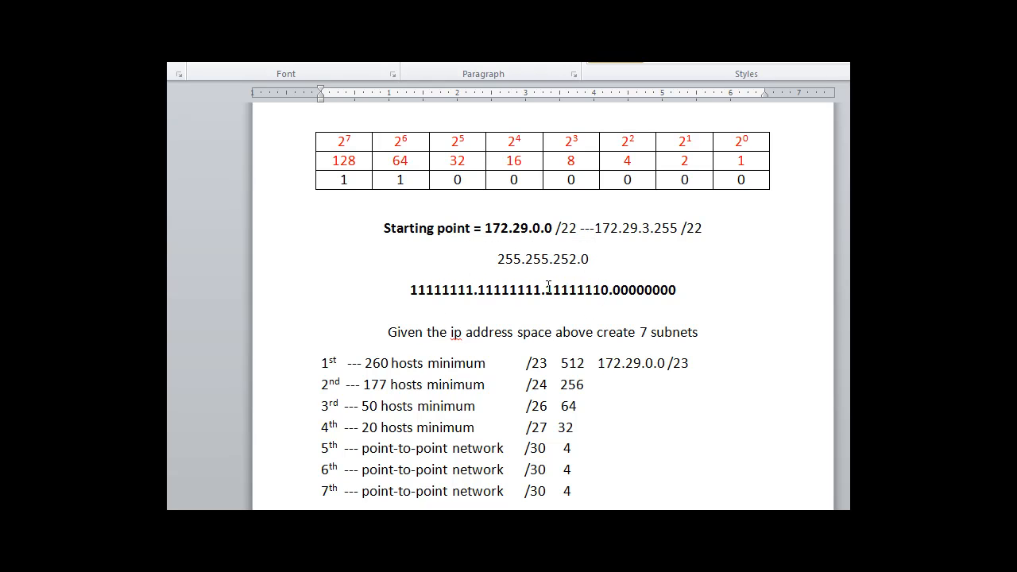
# Change the bit under 32 in the table's bit row from 0 to 1.
pyautogui.moveTo(557, 289); pyautogui.dragTo(600, 289)
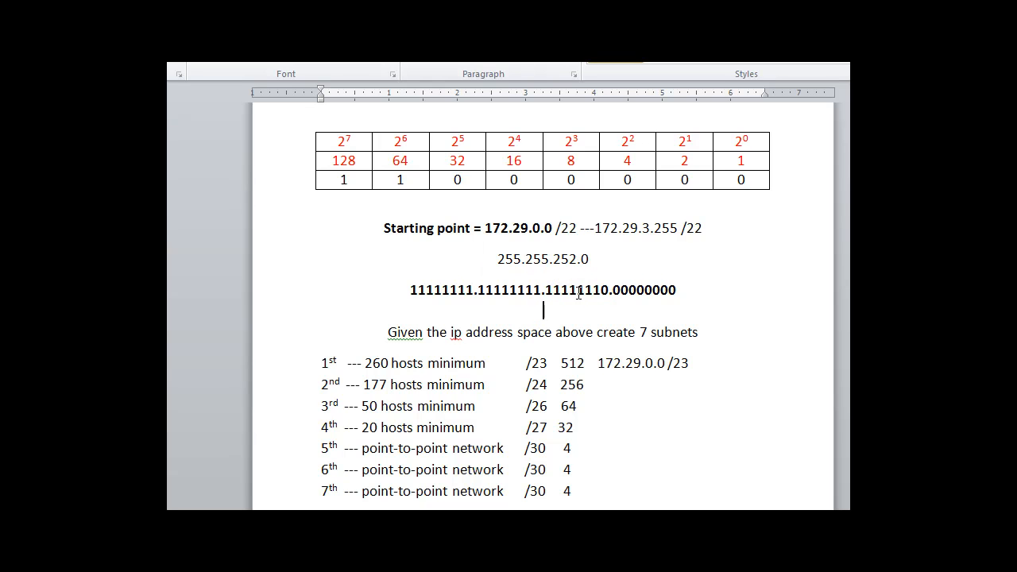
pyautogui.doubleClick(595, 290)
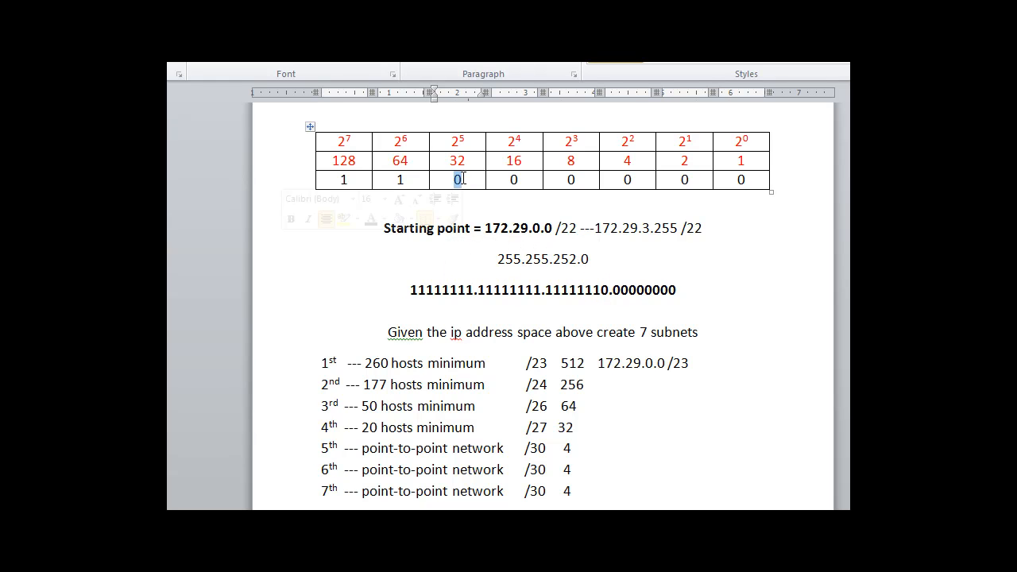
pyautogui.write('1')
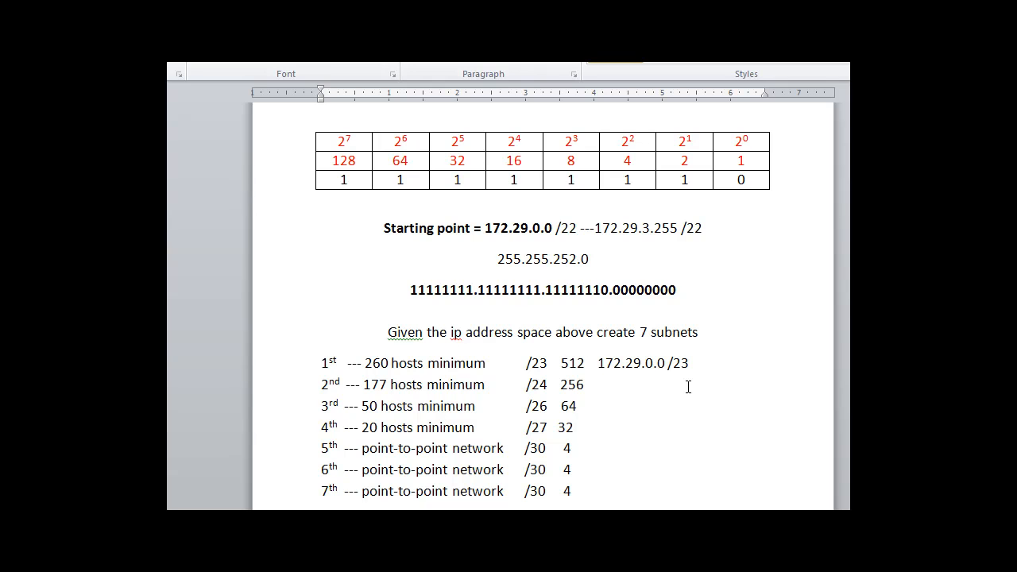
pyautogui.moveTo(641, 397)
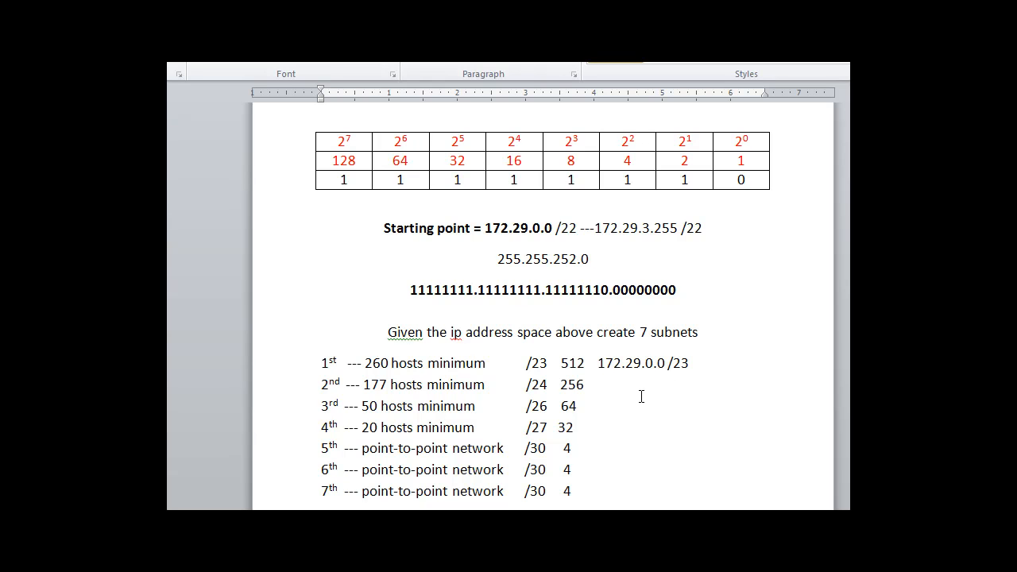
# Start the 177-host subnet's address at 172.29.2.0.
pyautogui.click(584, 385)
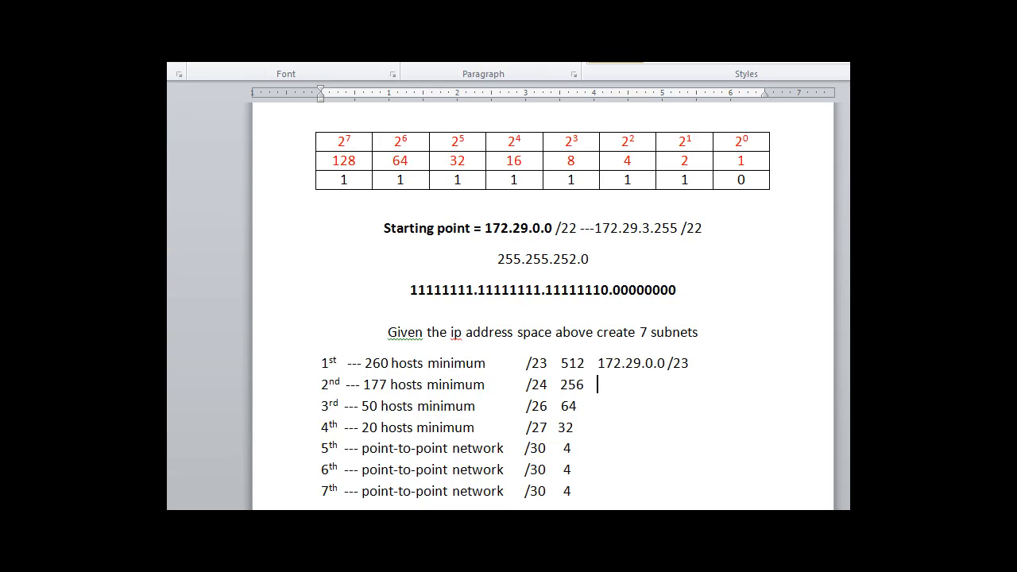
pyautogui.write('172')
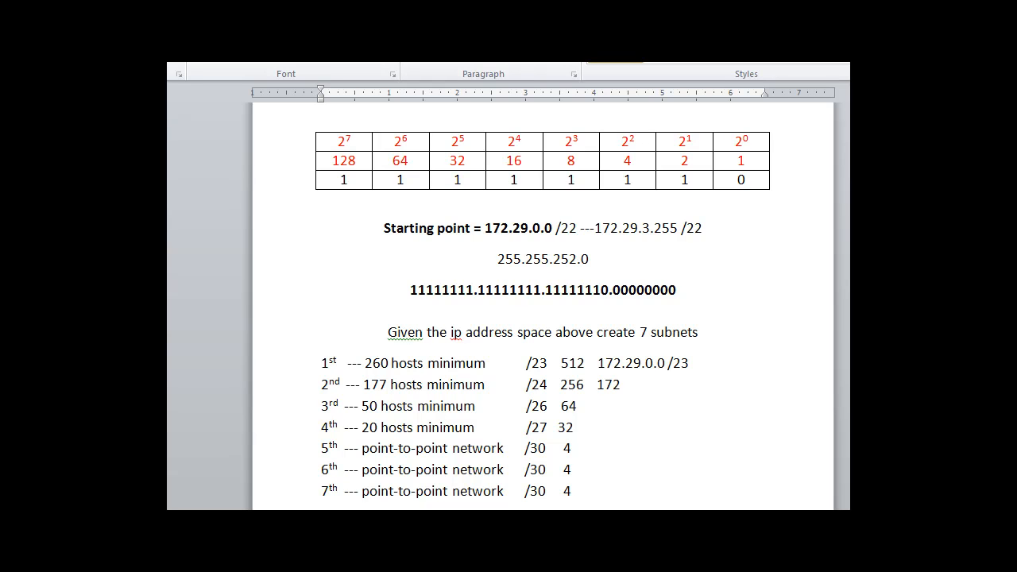
pyautogui.write('.29.2')
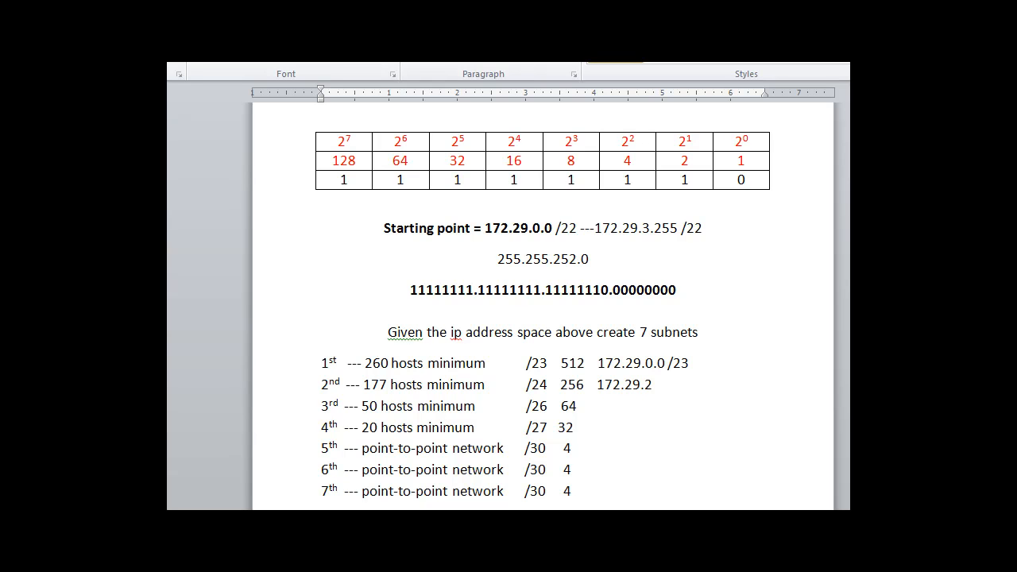
pyautogui.write('.')
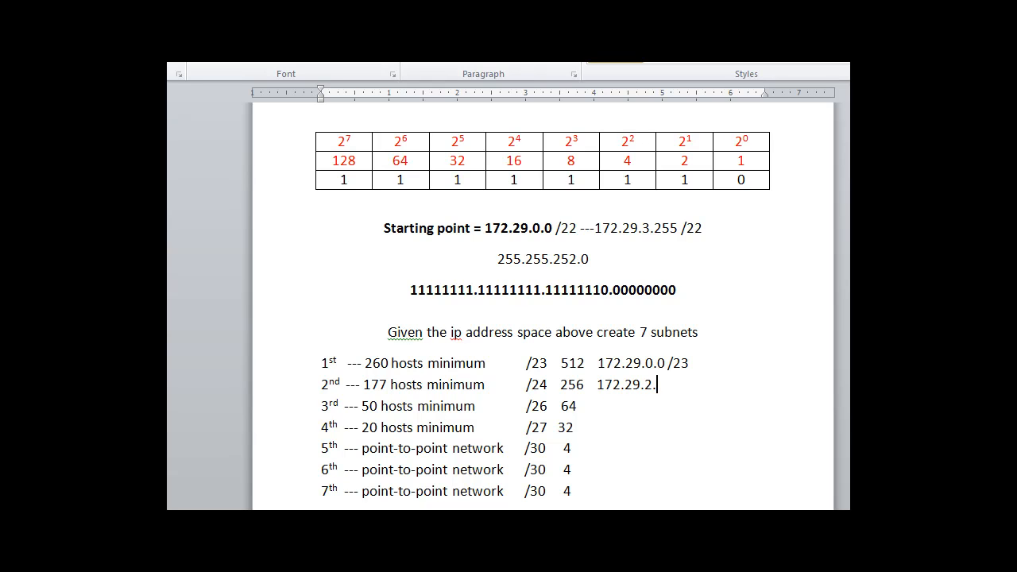
pyautogui.write('0')
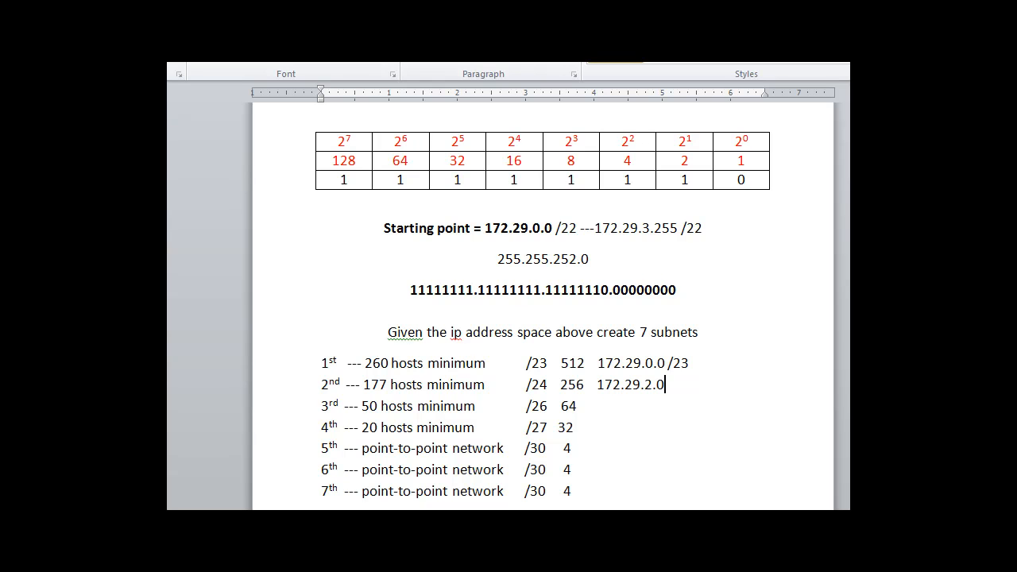
pyautogui.moveTo(651, 380)
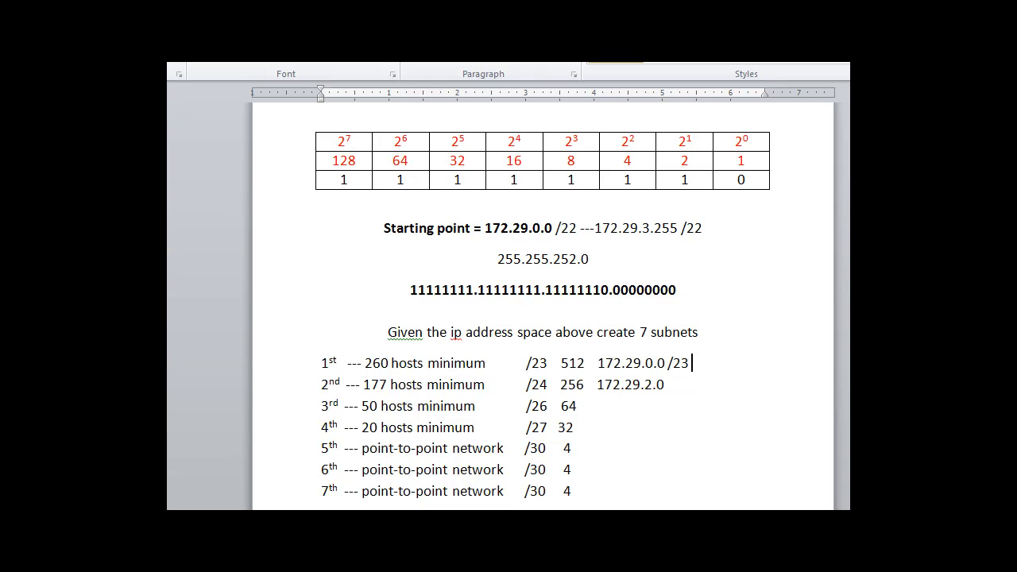
# Add the end address 172.29.1.255 to the first subnet's range.
pyautogui.write('---1')
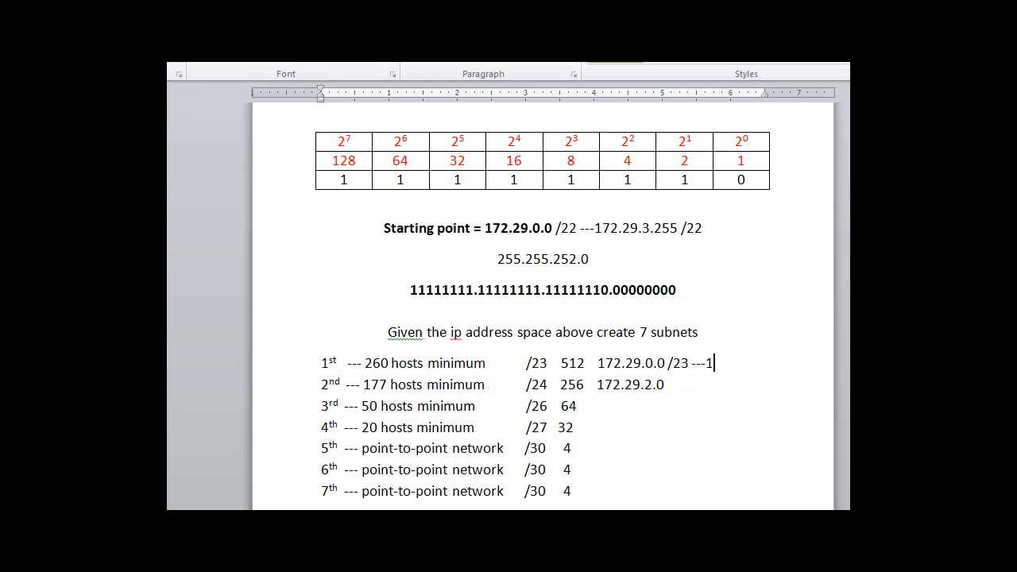
pyautogui.write('72.29')
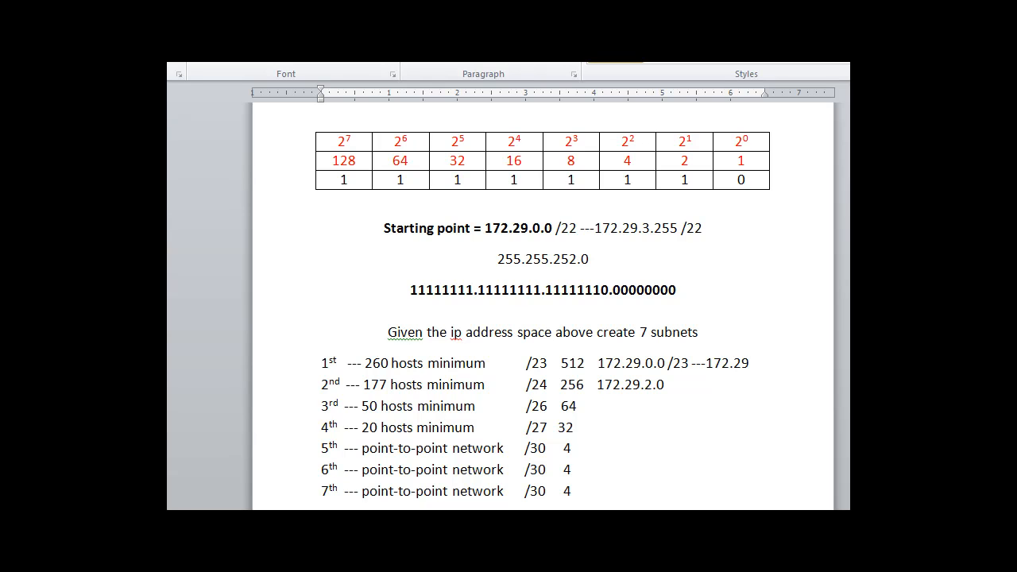
pyautogui.write('.1.255')
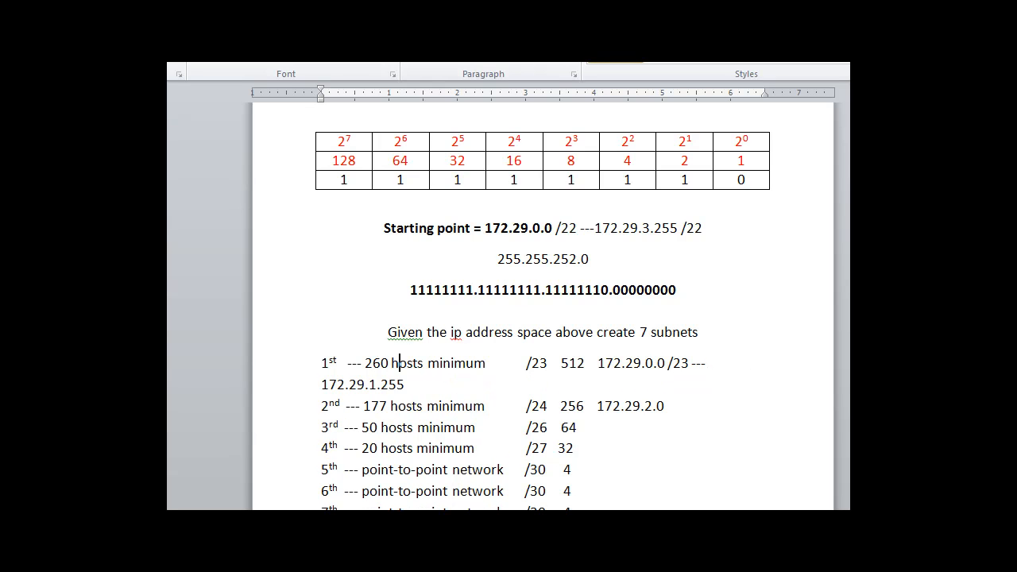
# Append /23 to the first subnet's end address and select the second row's /24.
pyautogui.click(529, 362)
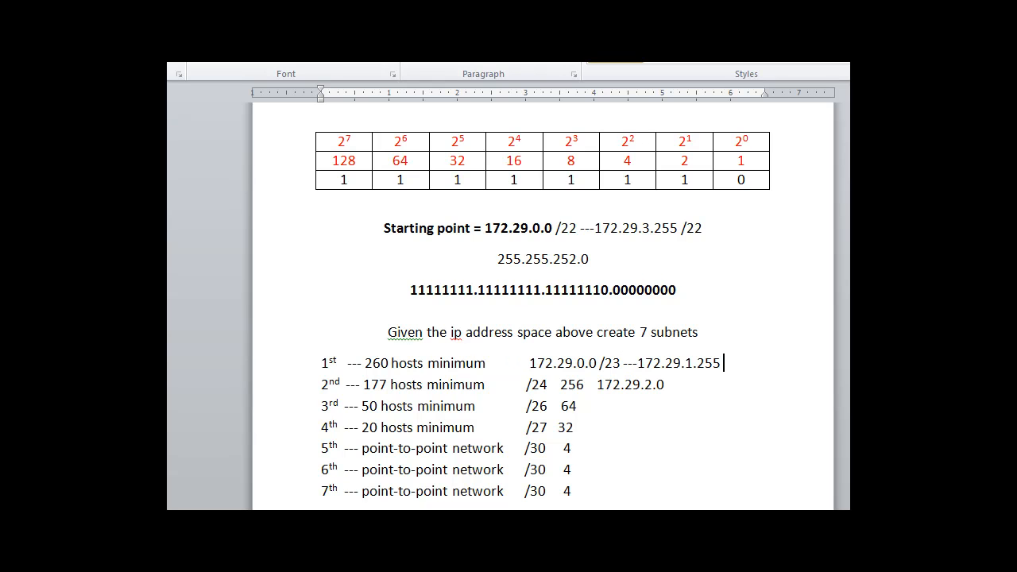
pyautogui.write('/23')
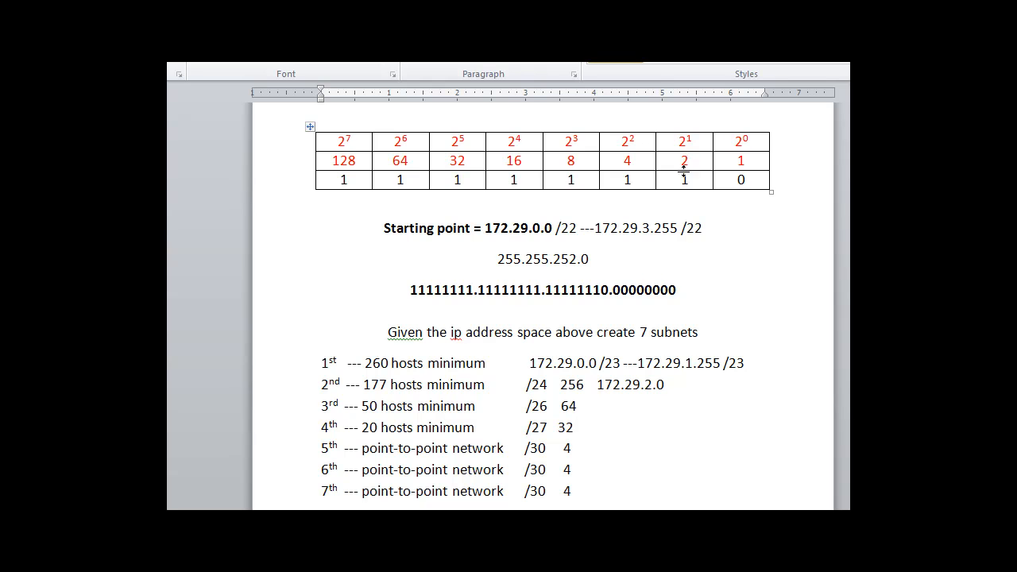
pyautogui.doubleClick(683, 160)
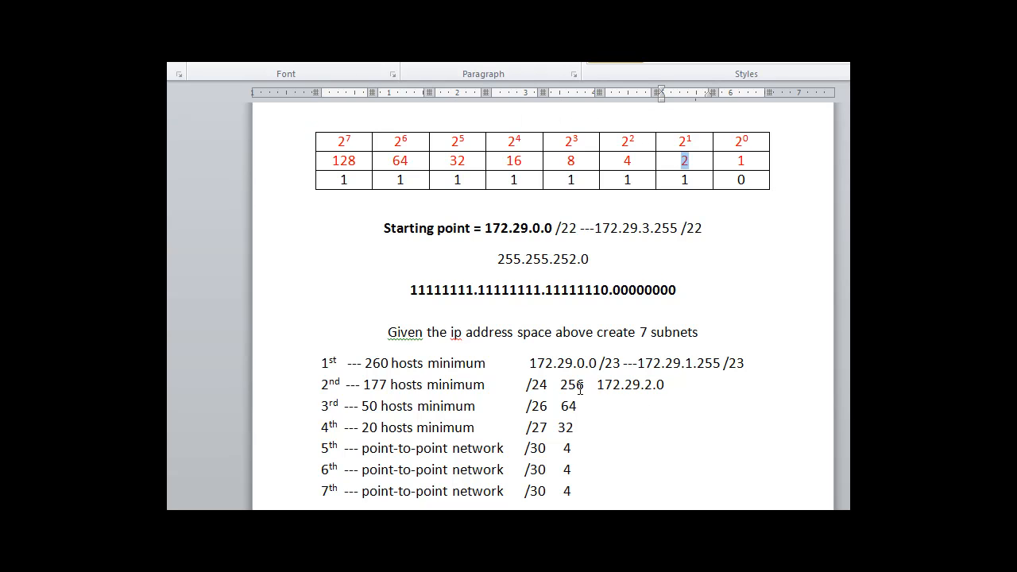
pyautogui.moveTo(602, 385); pyautogui.dragTo(667, 385)
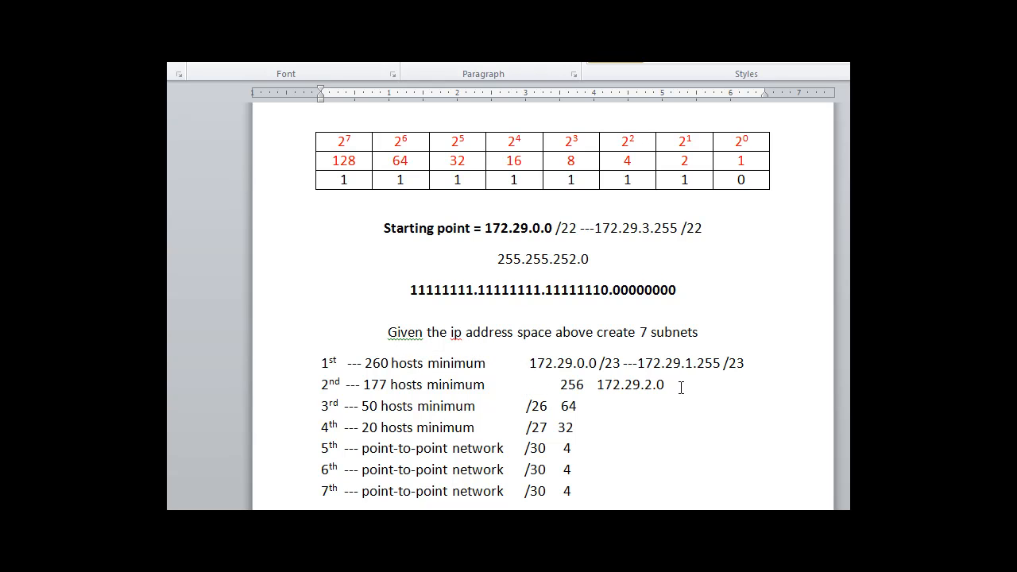
# Complete the second subnet's range as 172.29.2.0 /24 --- 172.29.2.255 /24.
pyautogui.write('/24')
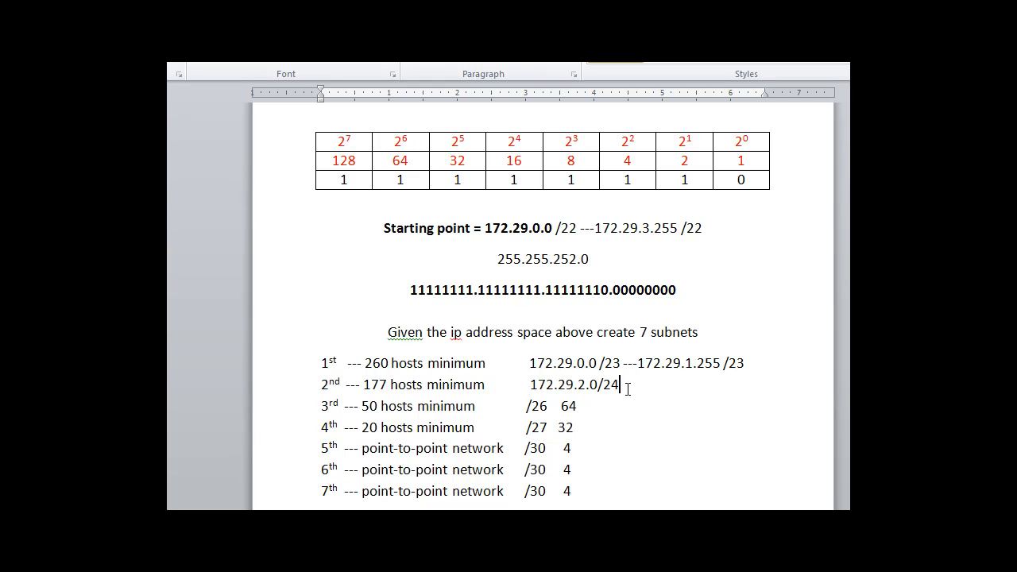
pyautogui.write('---172.29')
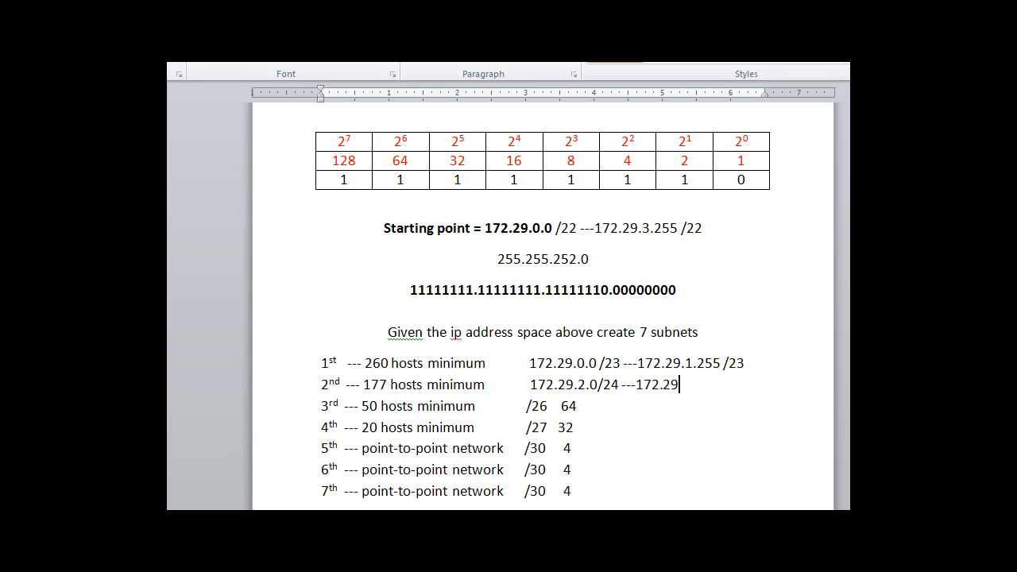
pyautogui.write('.')
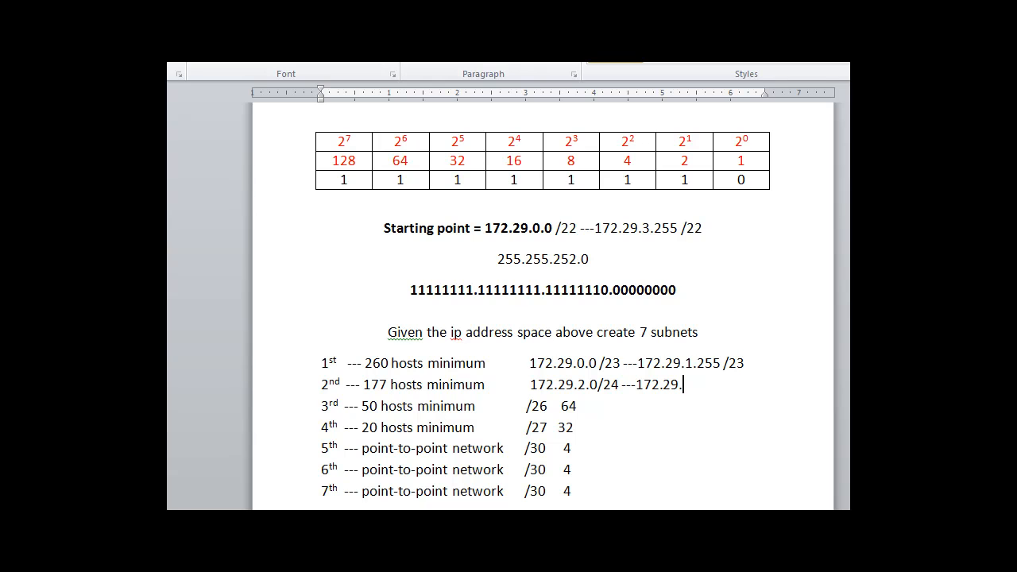
pyautogui.write('2.255')
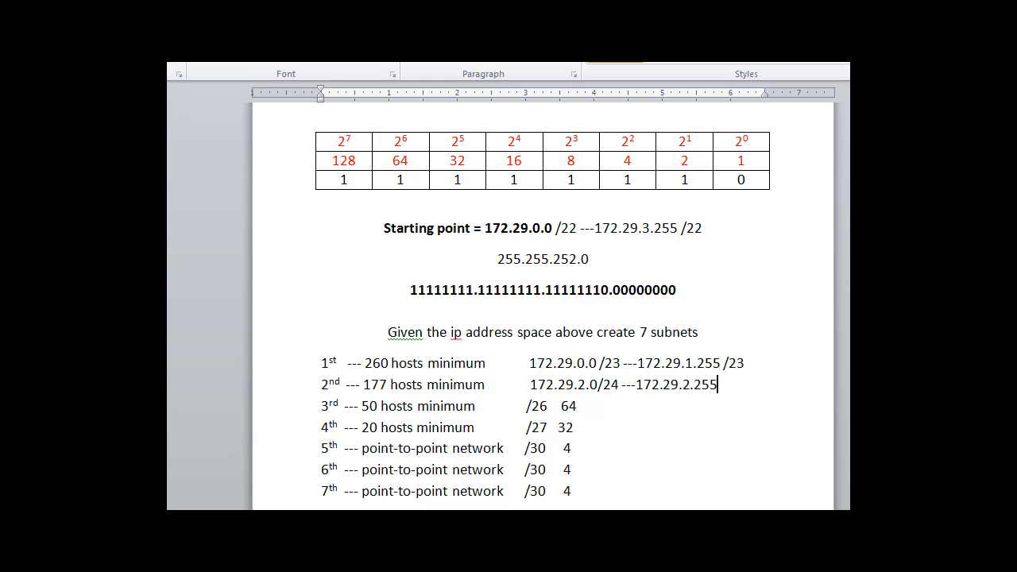
pyautogui.write('/24')
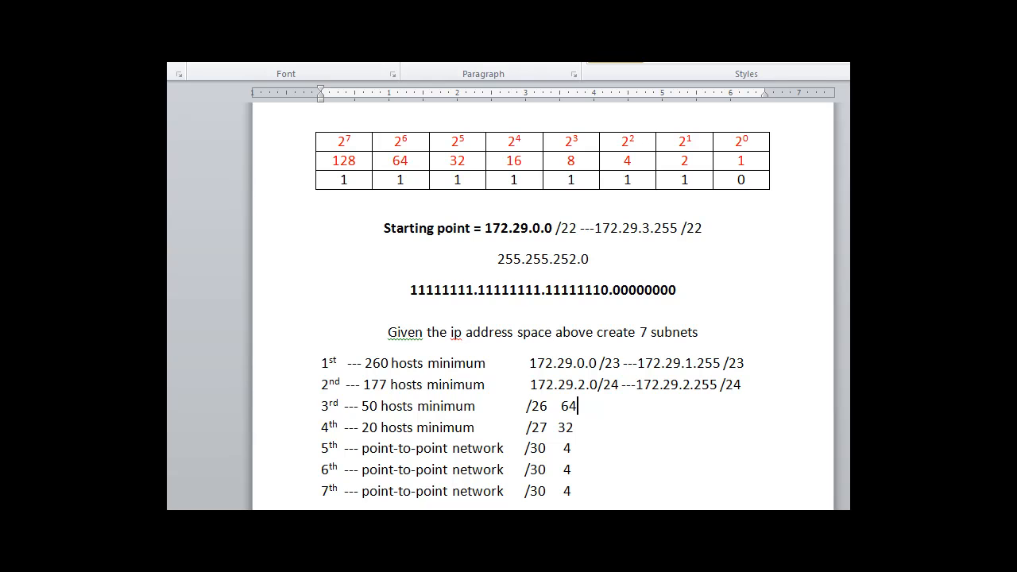
# Start the third subnet at 172.29.3.0 /26.
pyautogui.write('1')
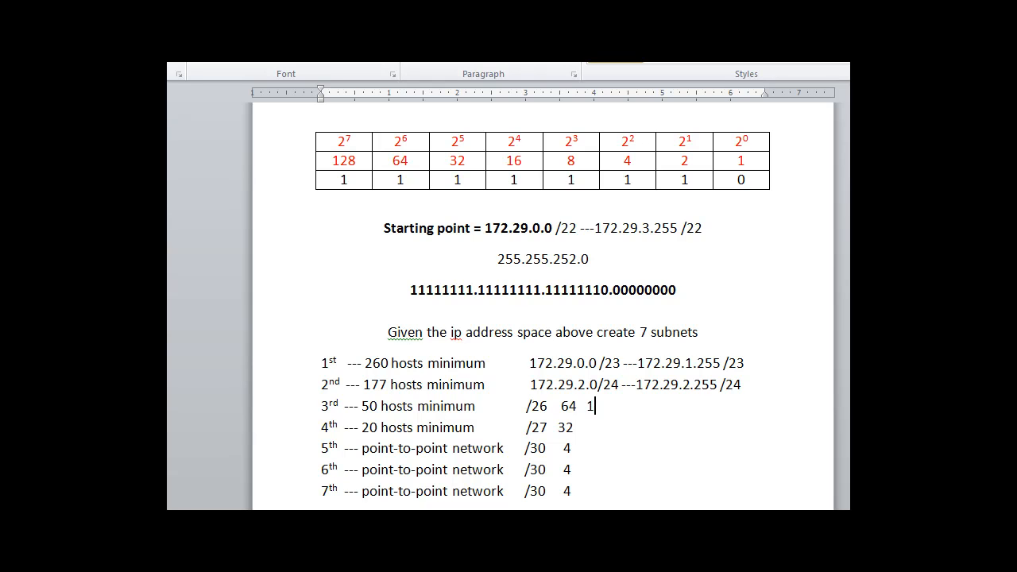
pyautogui.write('72.')
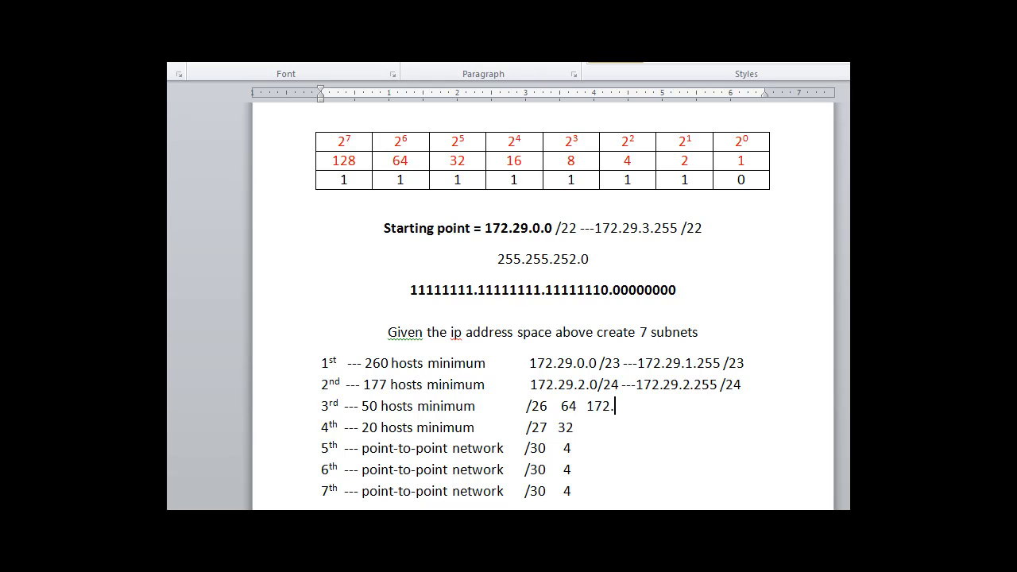
pyautogui.write('29.')
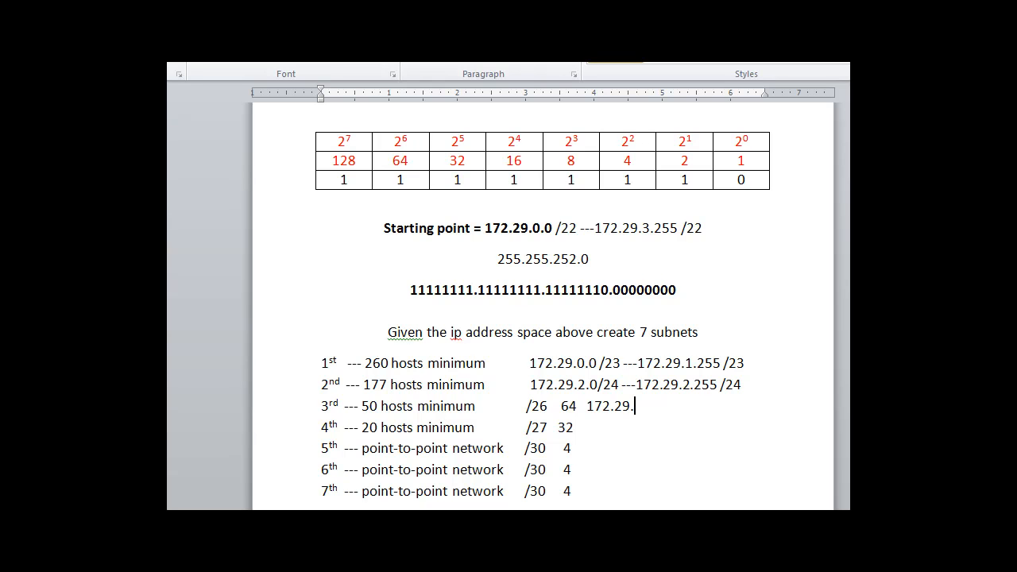
pyautogui.write('3.0')
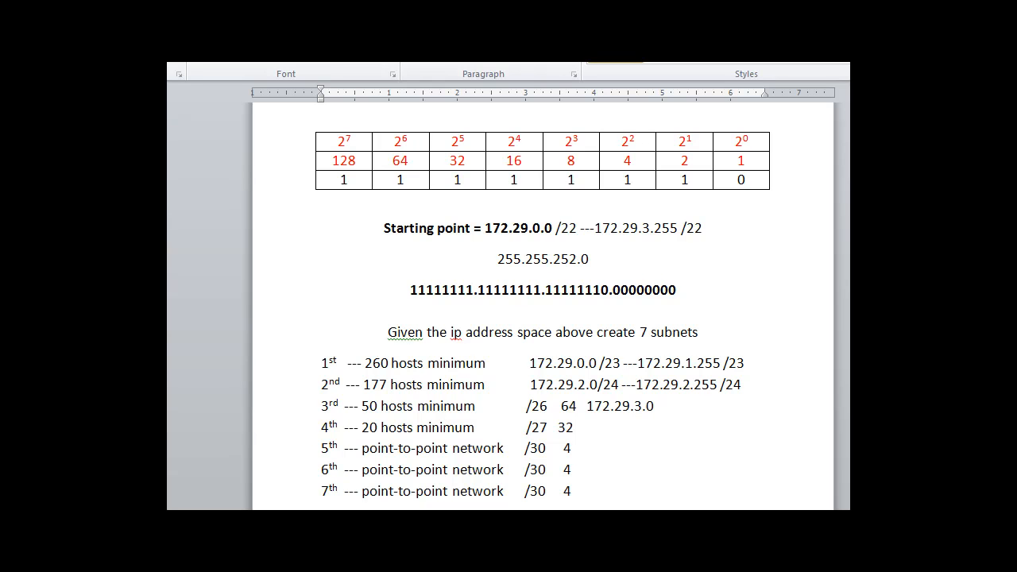
pyautogui.click(586, 406)
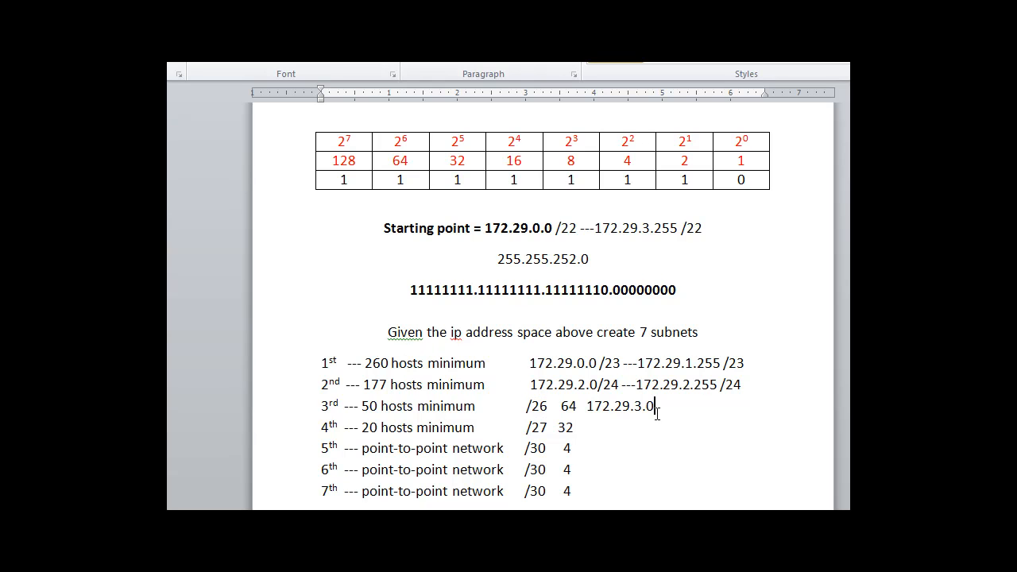
pyautogui.write('/')
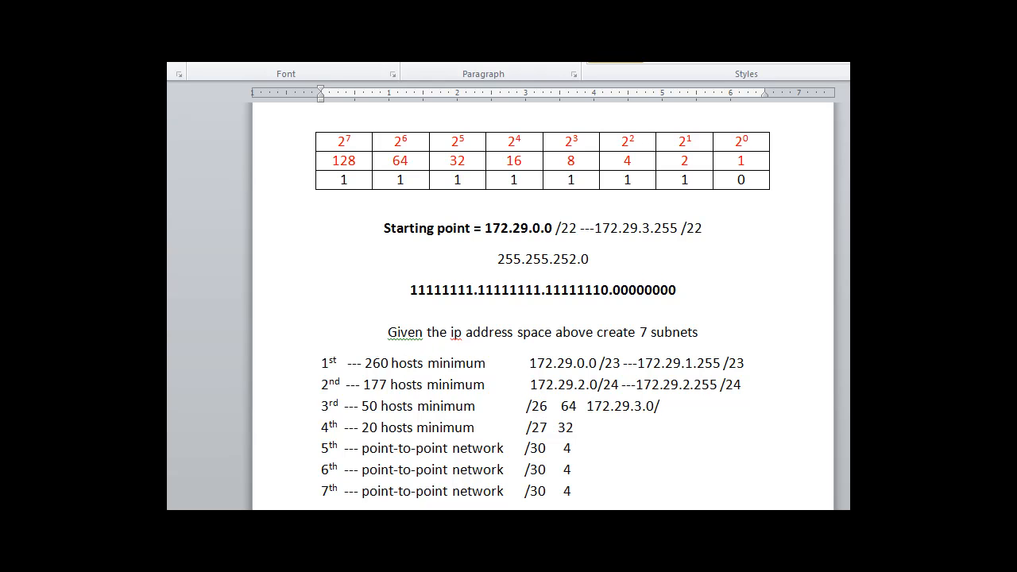
pyautogui.write('/26')
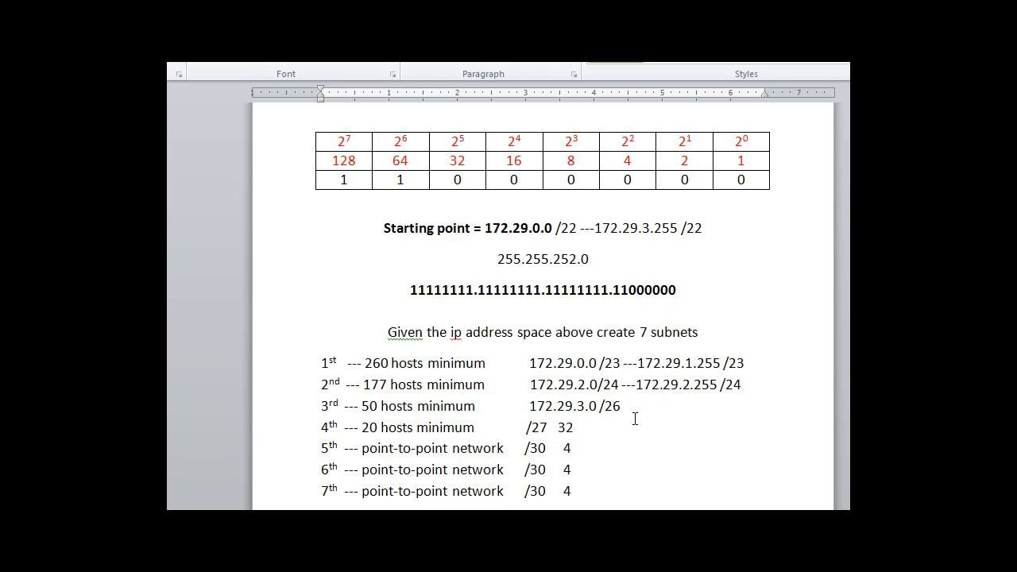
# Type the third subnet's end address 172.29.3.63 /26.
pyautogui.write('1')
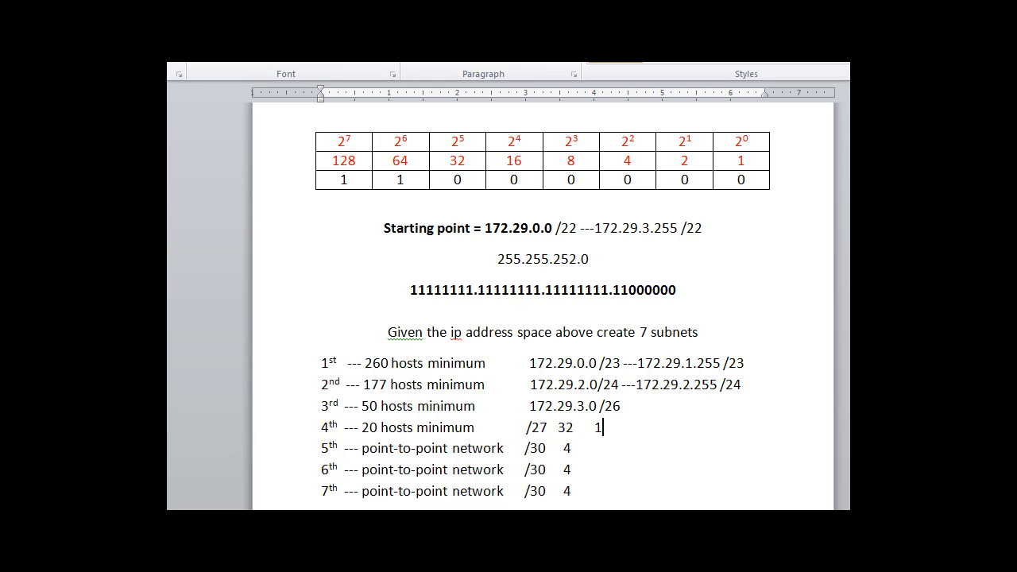
pyautogui.write('72.')
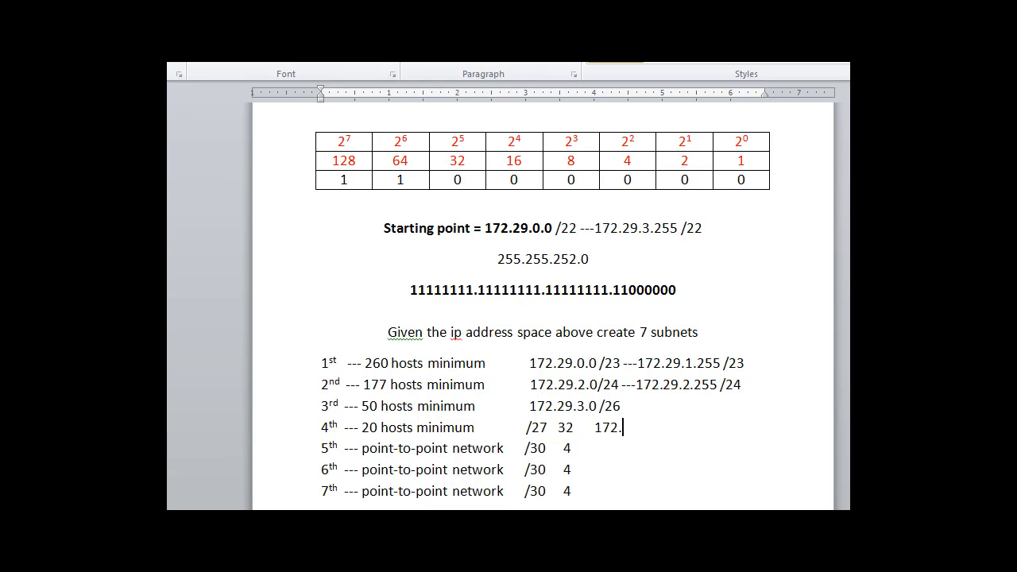
pyautogui.write('29.')
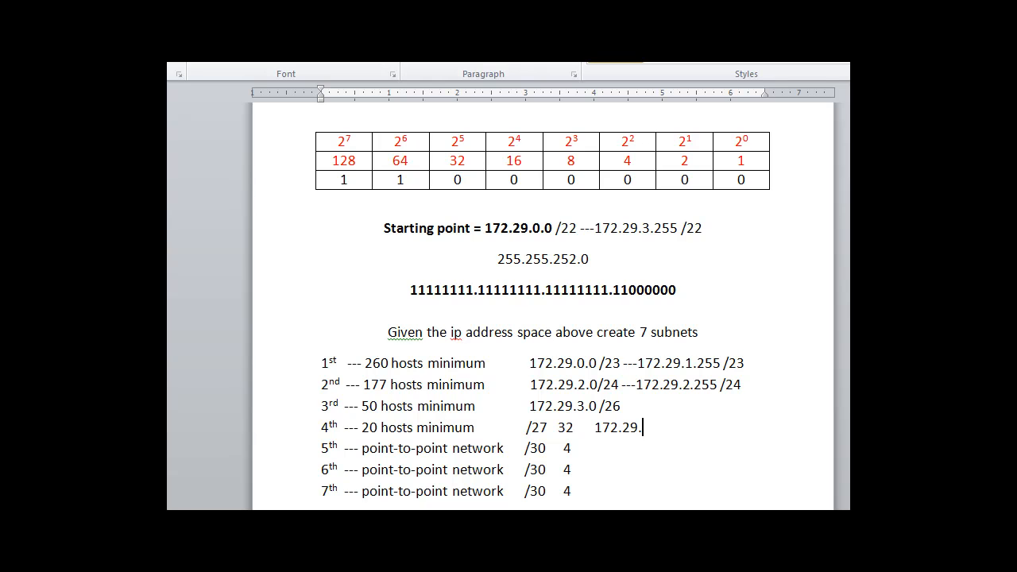
pyautogui.write('3.64')
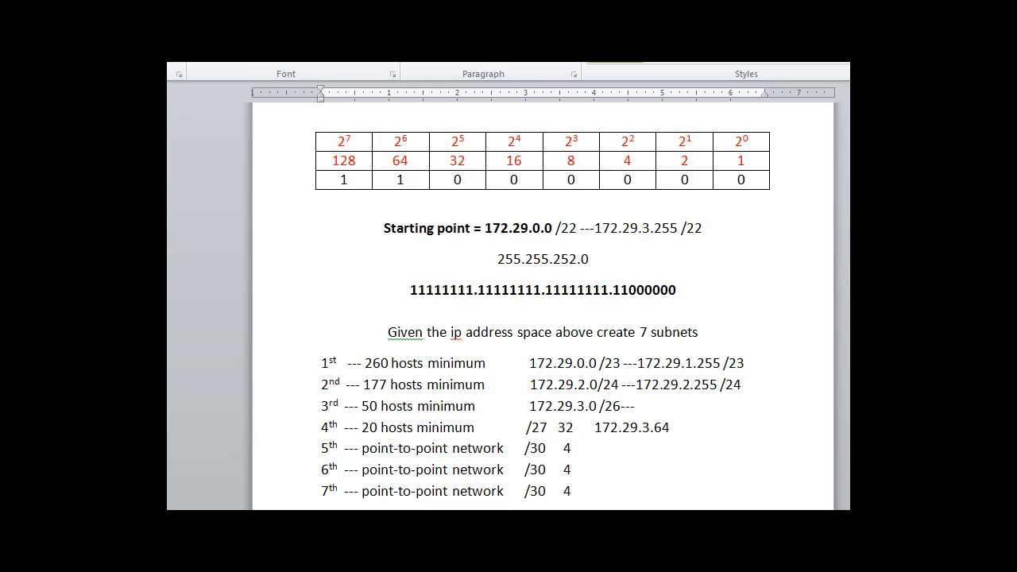
pyautogui.write('172.29.3')
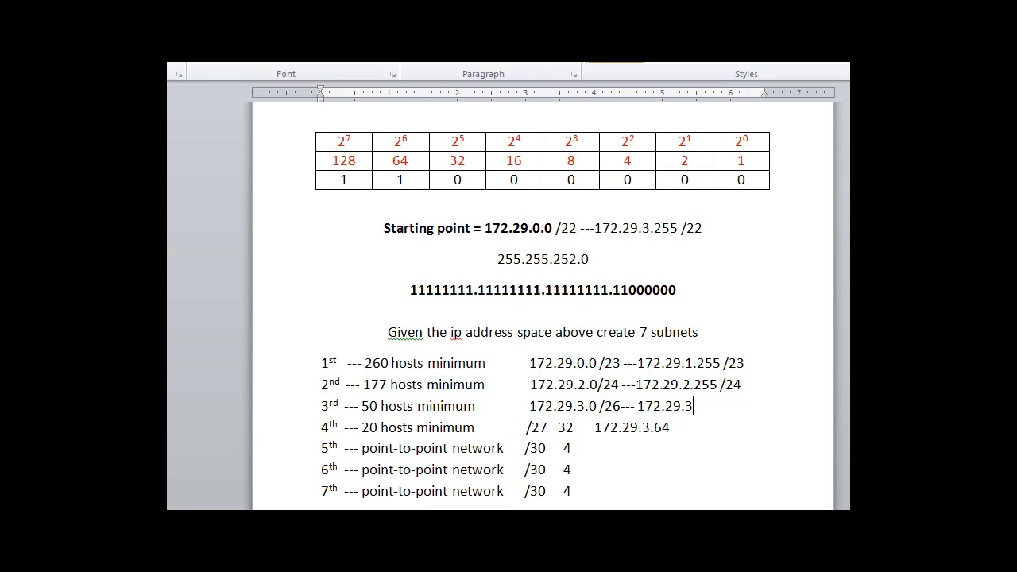
pyautogui.write('63')
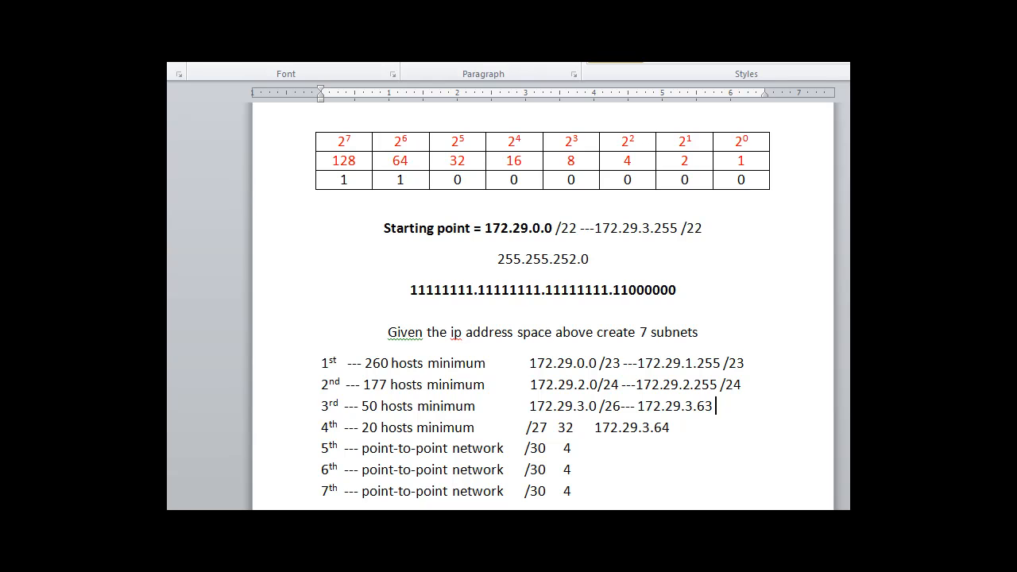
pyautogui.write('/')
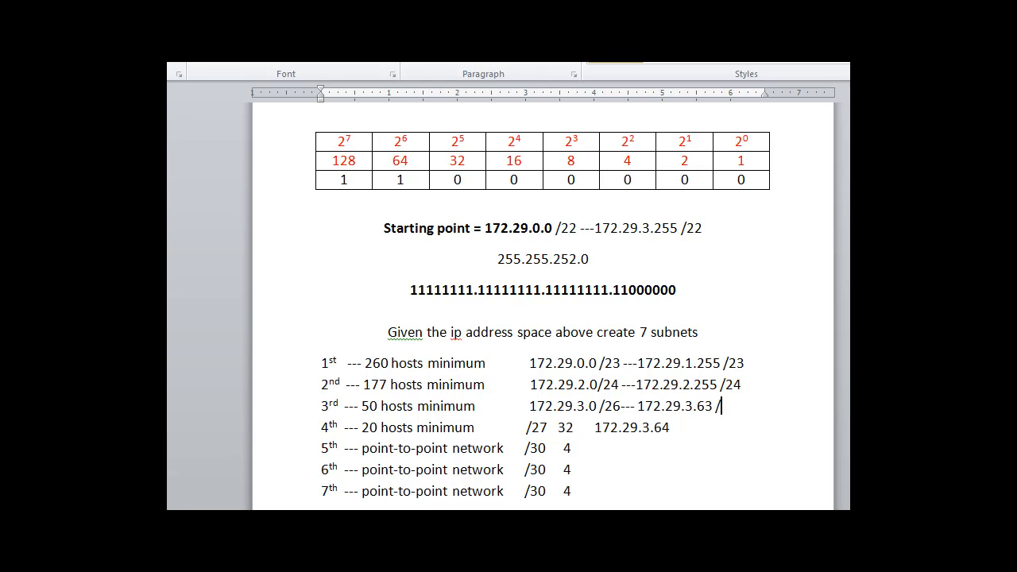
pyautogui.write('26')
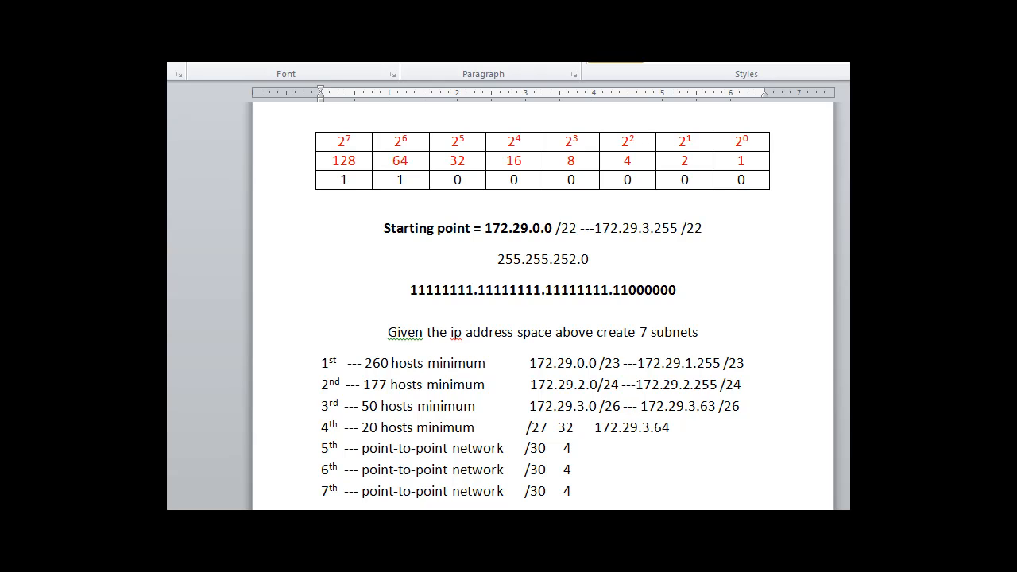
pyautogui.click(623, 428)
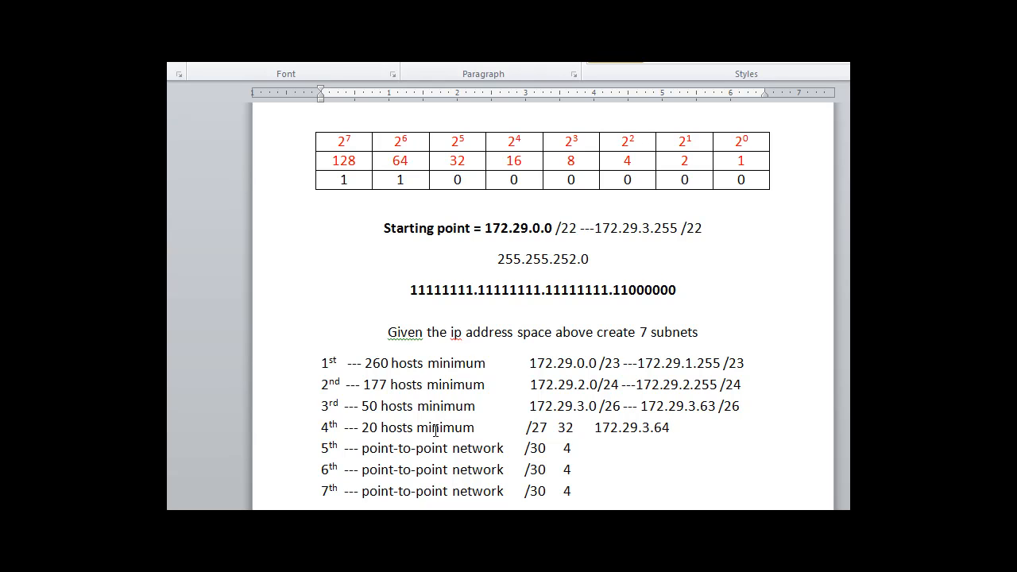
# Set the mask bits to 11100000 and add the /27 prefix to 172.29.3.64.
pyautogui.doubleClick(531, 427)
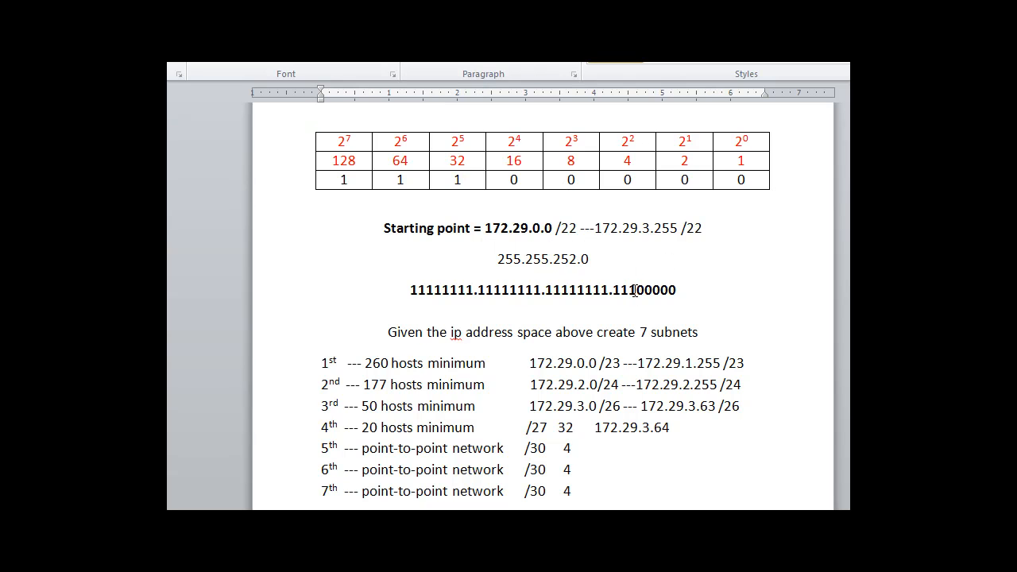
pyautogui.moveTo(614, 289); pyautogui.dragTo(674, 290)
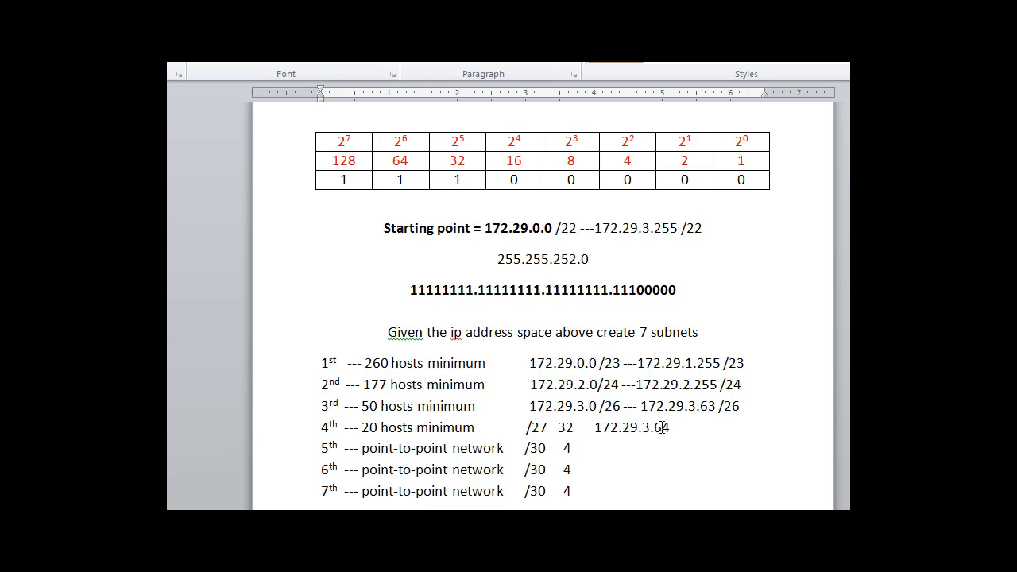
pyautogui.write('/')
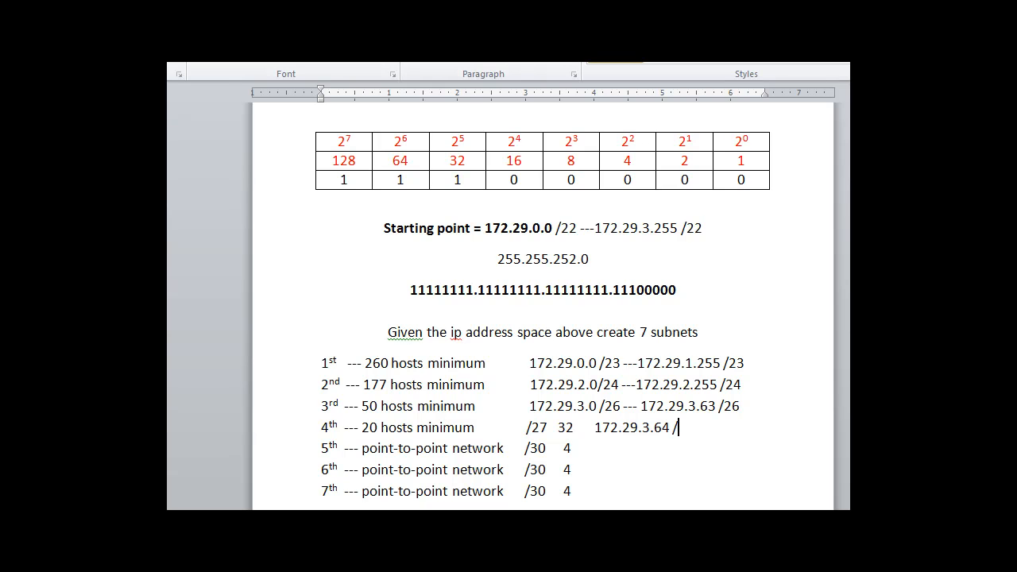
pyautogui.write('27 ---')
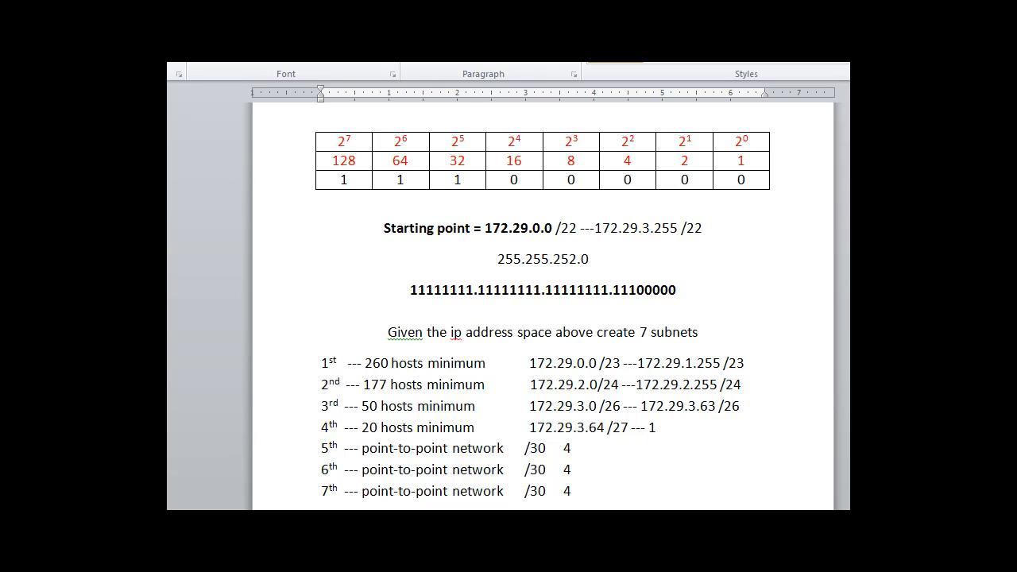
# Finish the fourth subnet's range with the end address 172.29.3.95/27.
pyautogui.write('172.1')
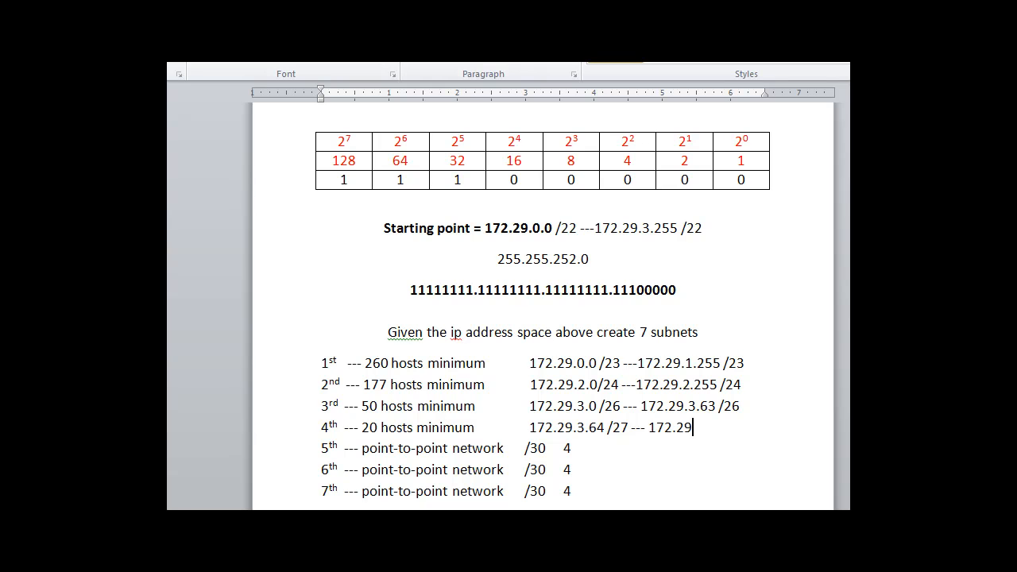
pyautogui.write('3.')
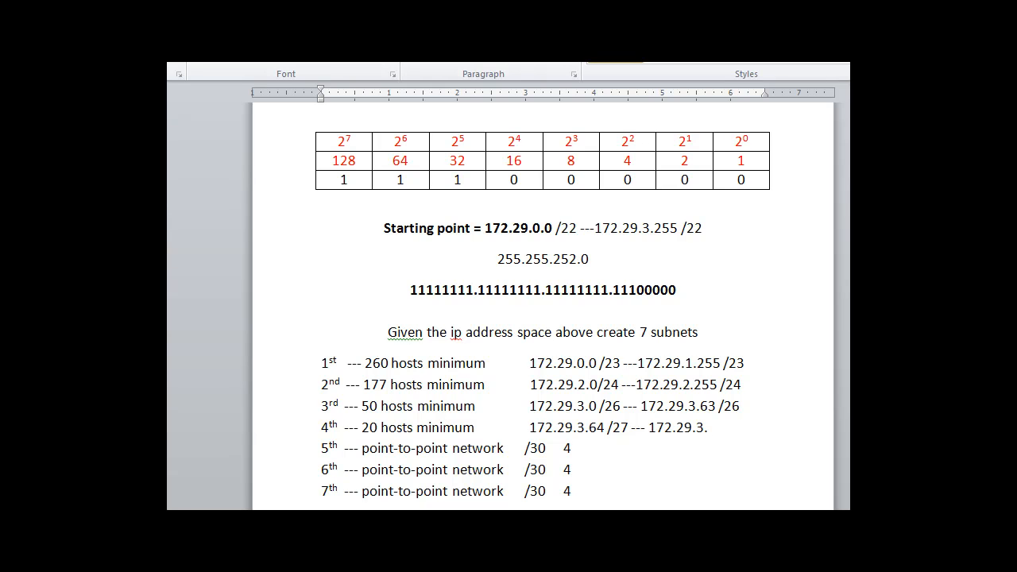
pyautogui.write('95')
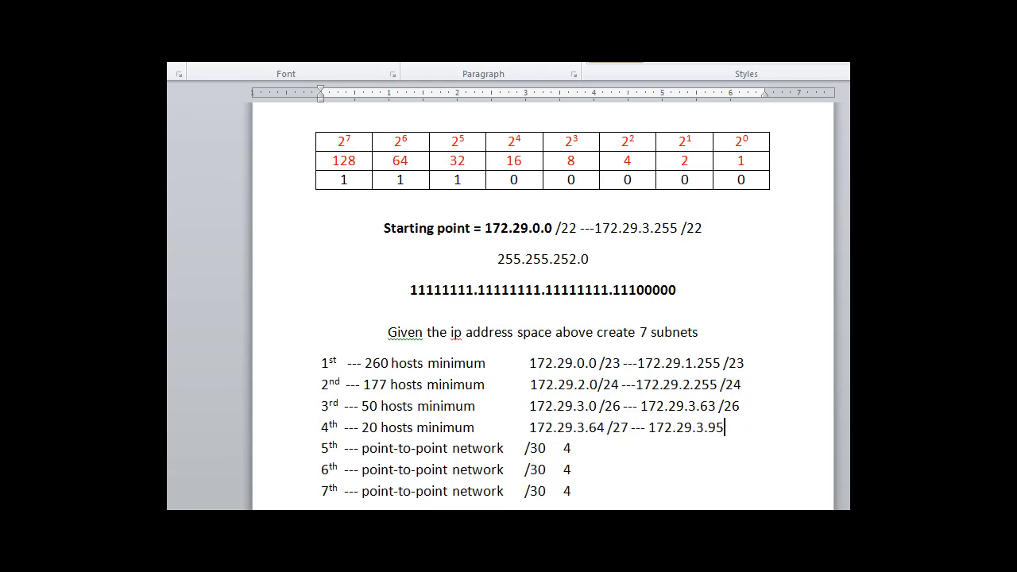
pyautogui.write('/27')
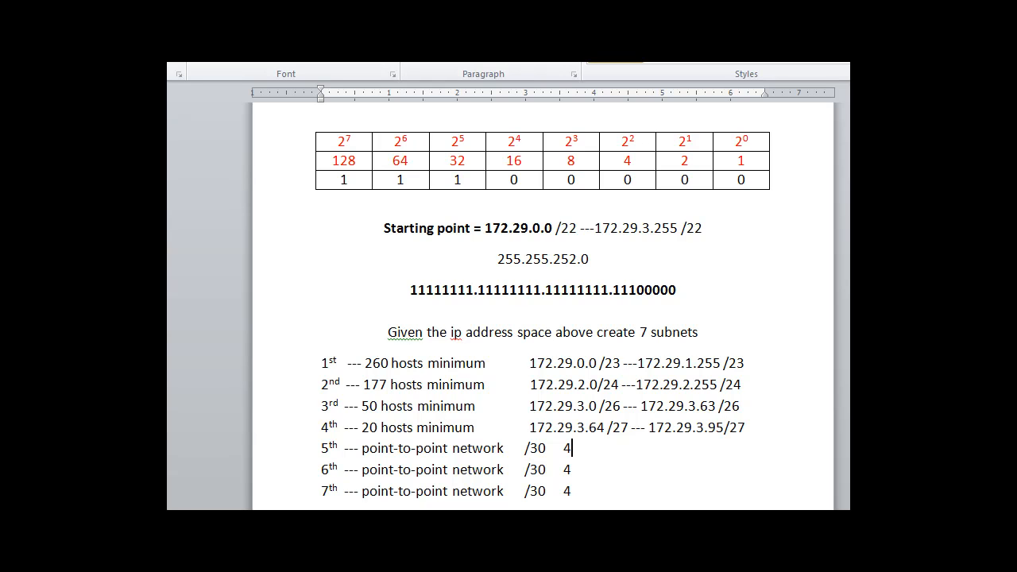
# Enter 172.29.3.96 /30 for the first point-to-point subnet and select line 6's placeholder.
pyautogui.write('1')
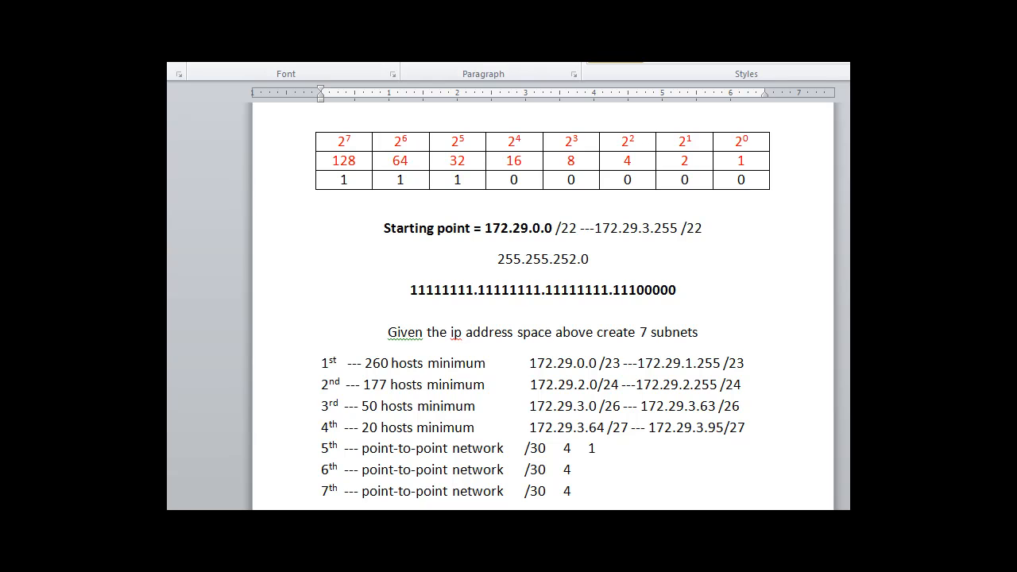
pyautogui.write('172.1')
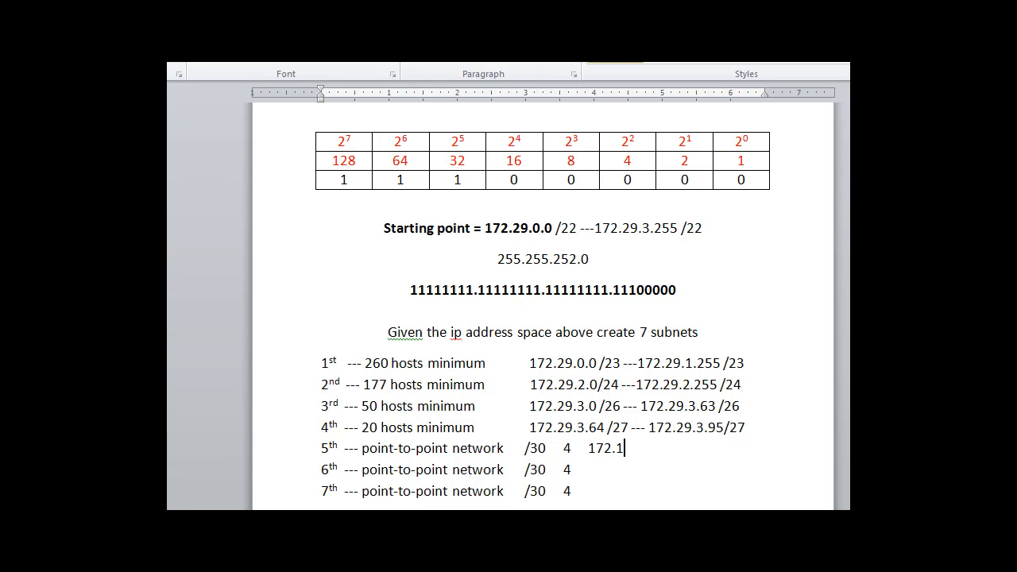
pyautogui.write('9')
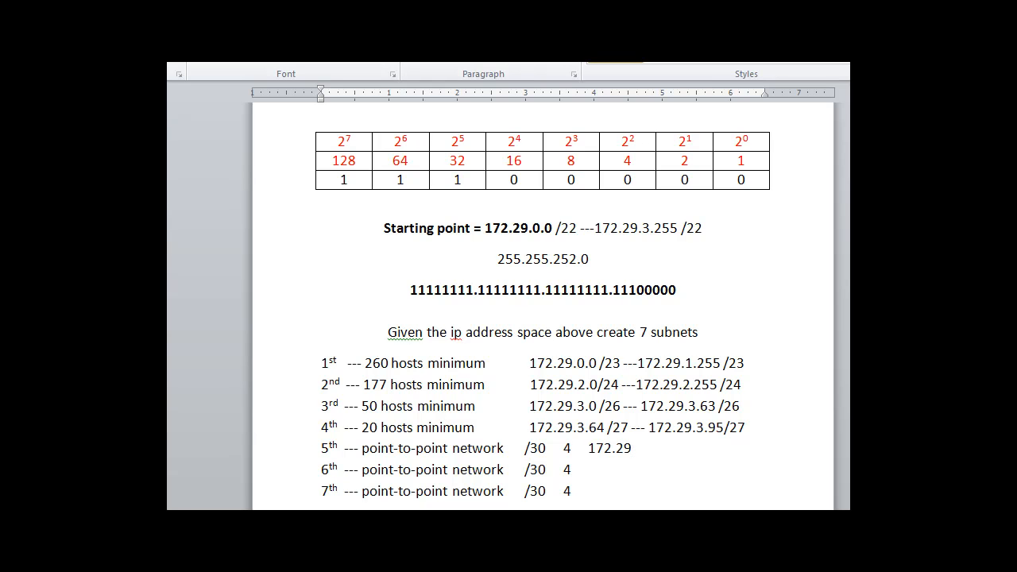
pyautogui.write('.3.')
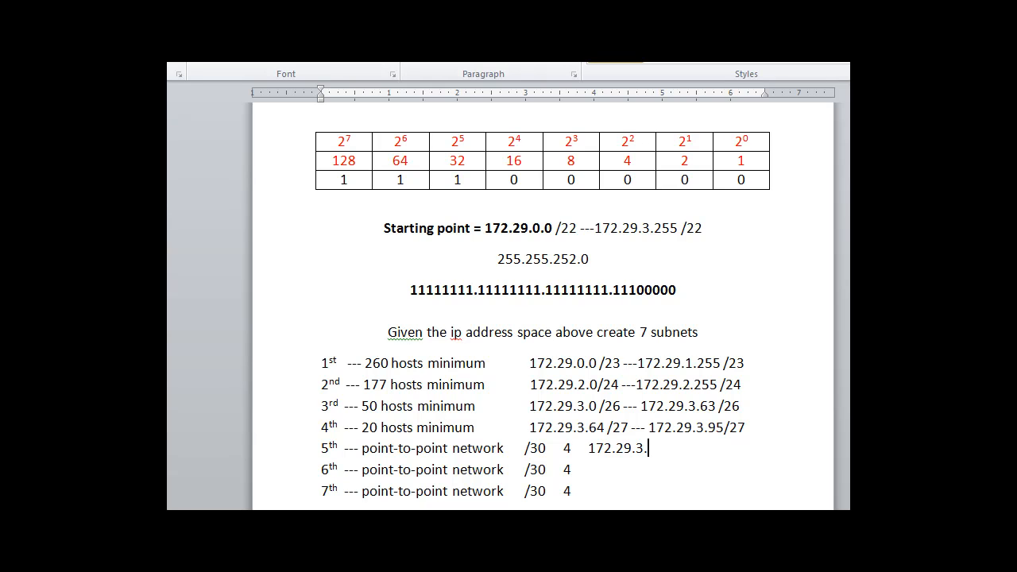
pyautogui.write('96')
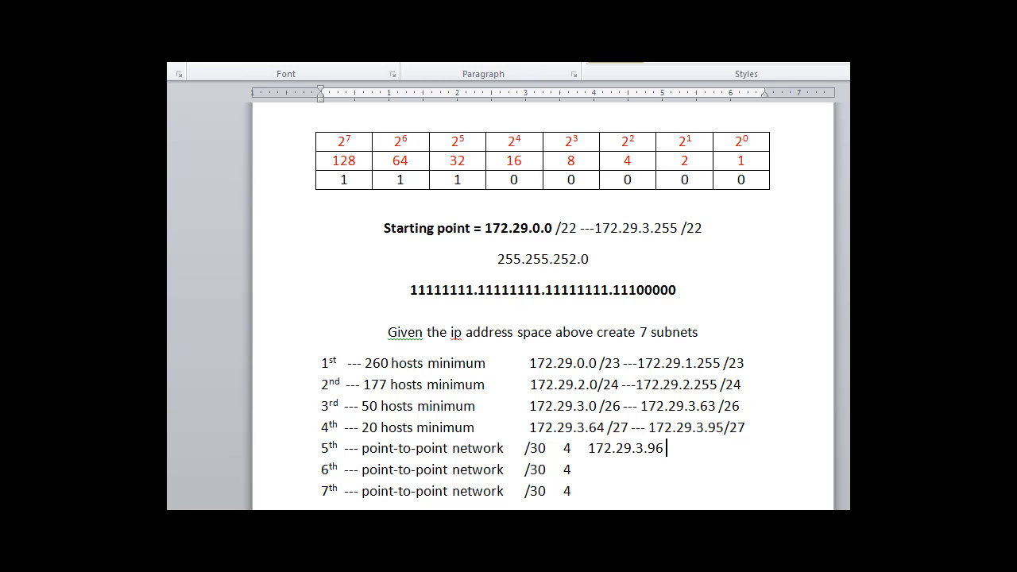
pyautogui.write('/30')
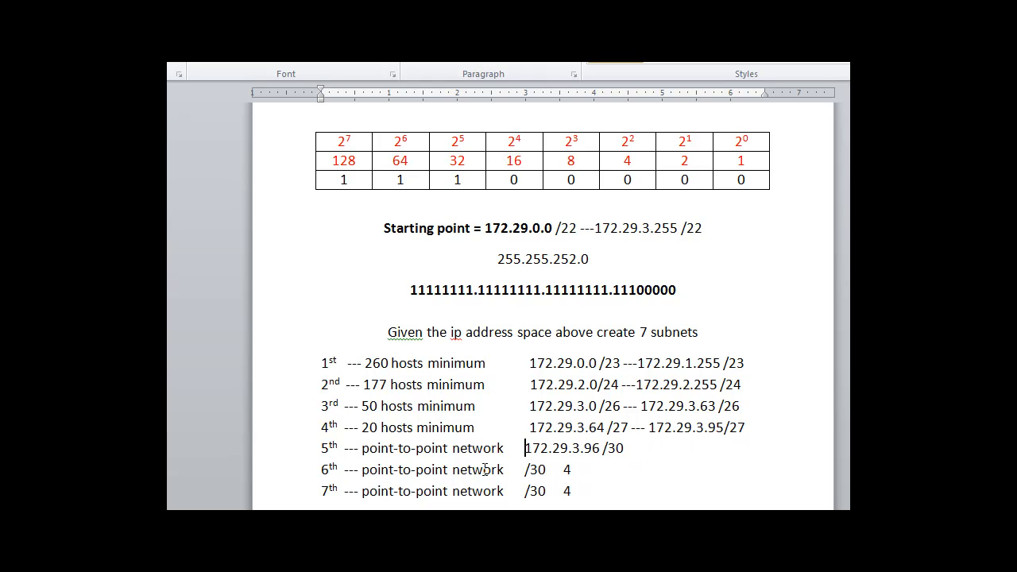
pyautogui.moveTo(453, 448); pyautogui.dragTo(625, 448)
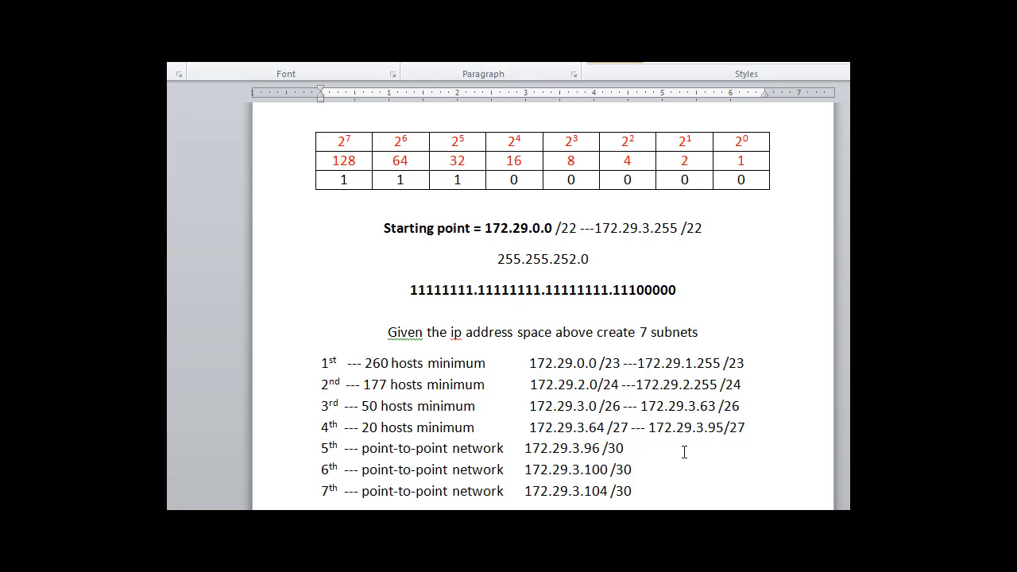
pyautogui.click(625, 449)
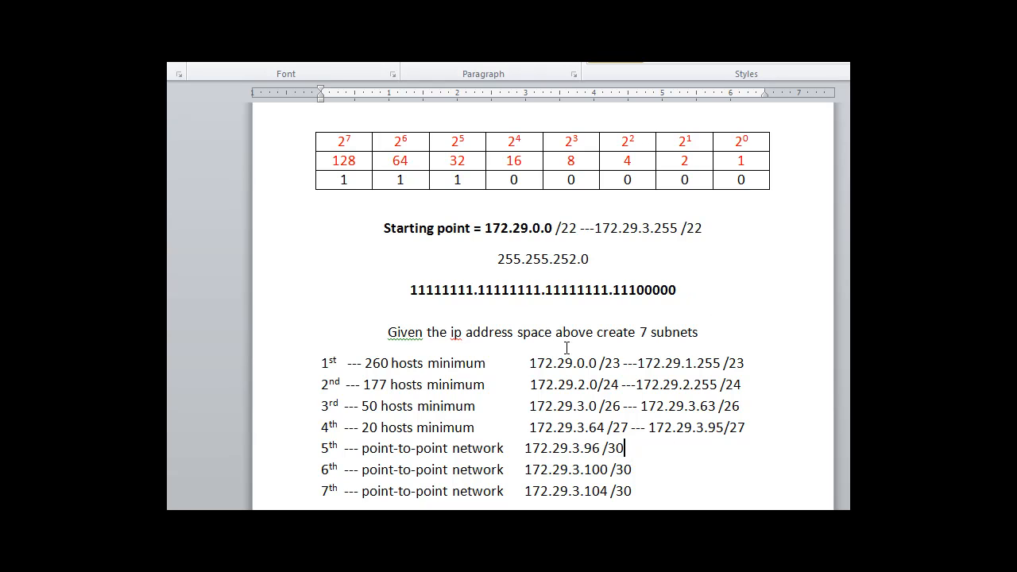
pyautogui.moveTo(383, 228); pyautogui.dragTo(703, 228)
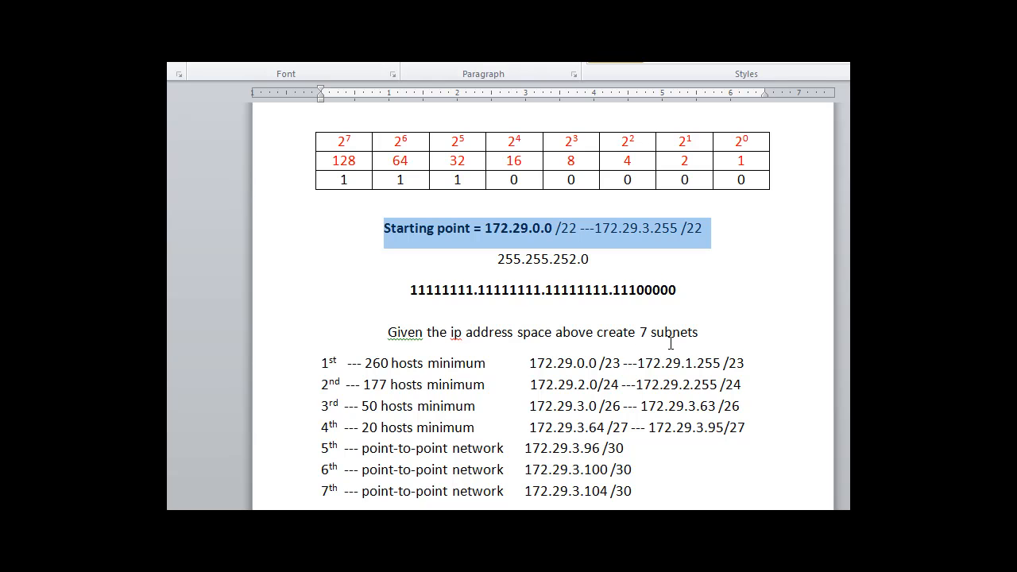
pyautogui.moveTo(752, 442)
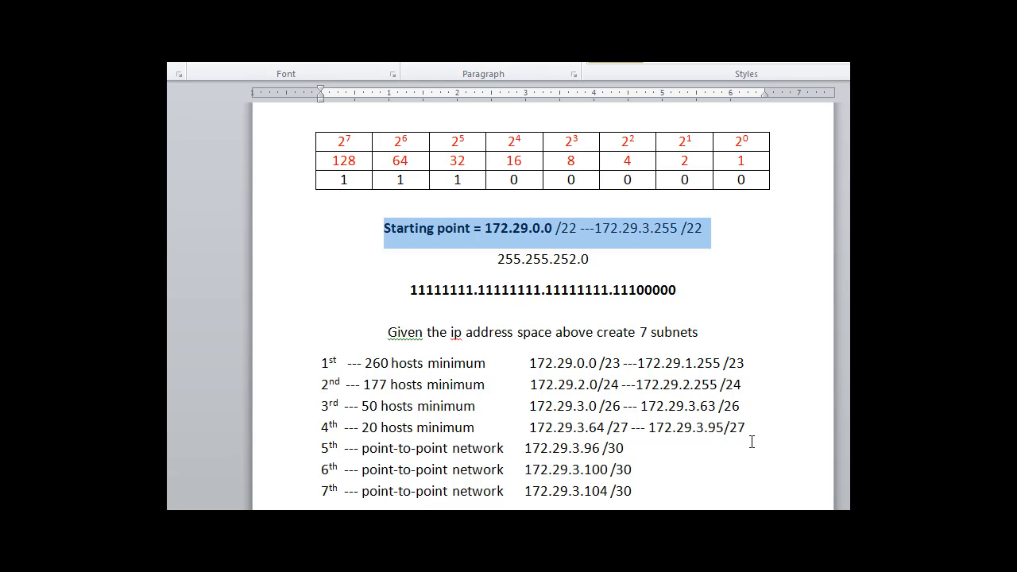